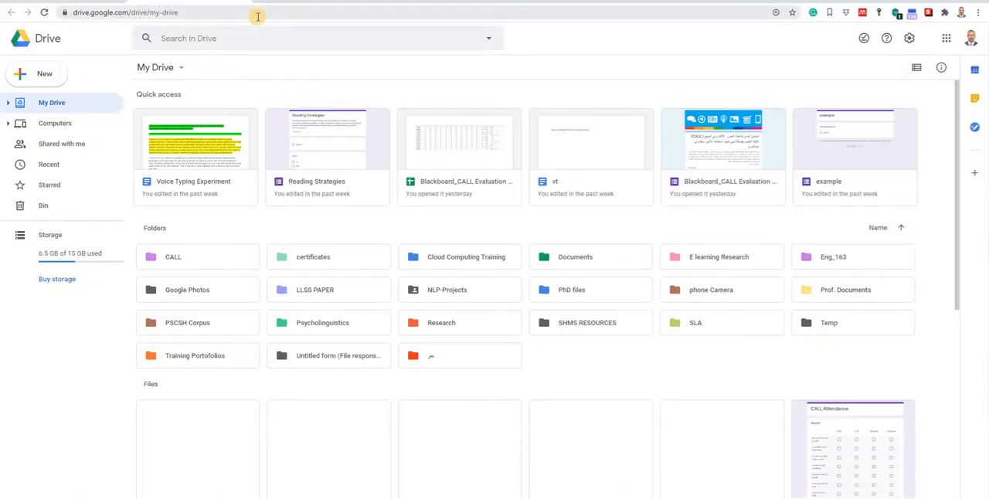
# Open the Reading Strategies form from Quick access and scroll through its questions
pyautogui.doubleClick(327, 139)
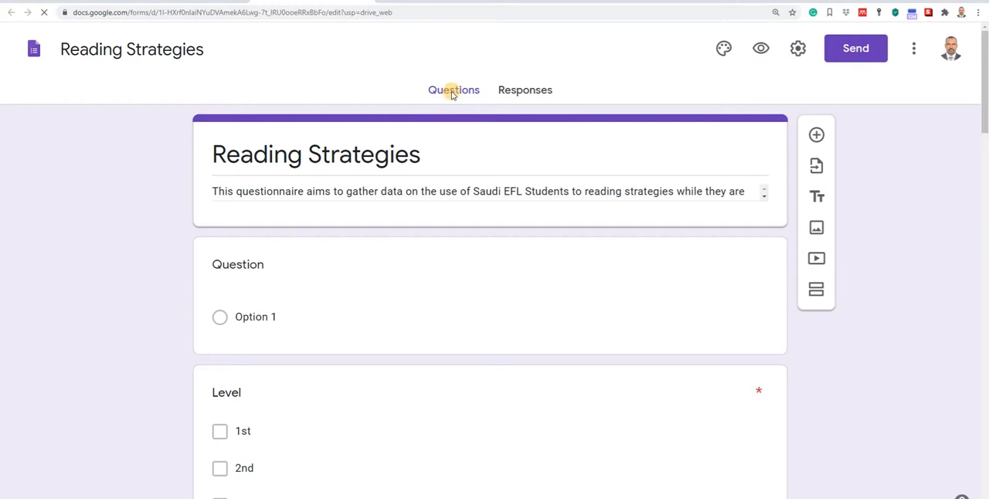
pyautogui.scroll(-3)
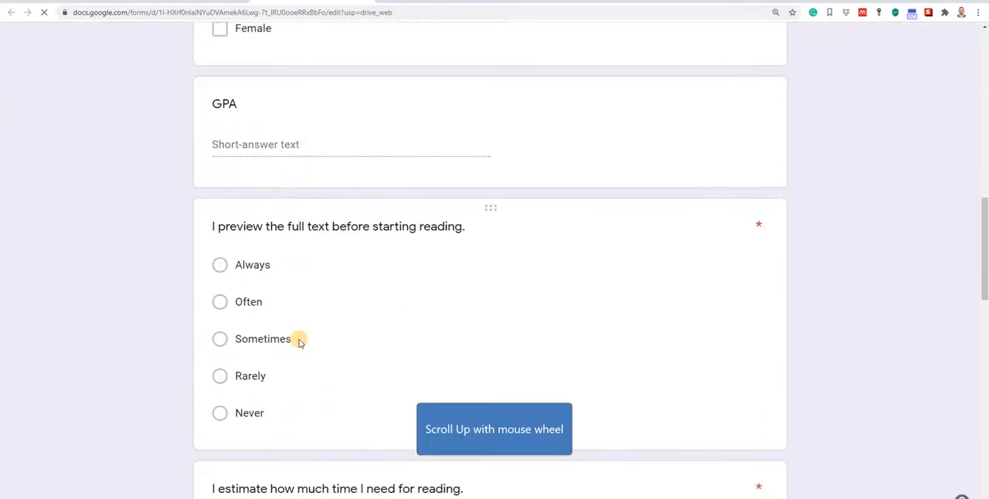
pyautogui.scroll(3)
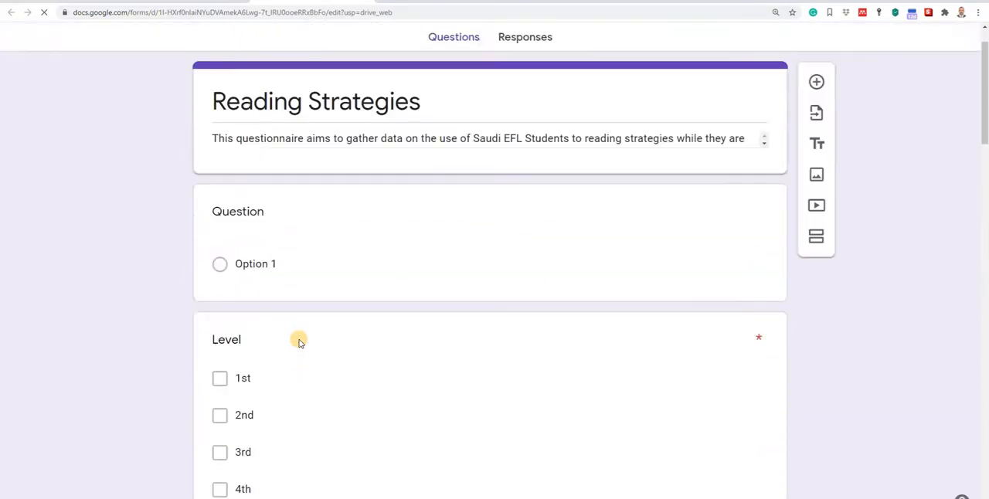
pyautogui.scroll(3)
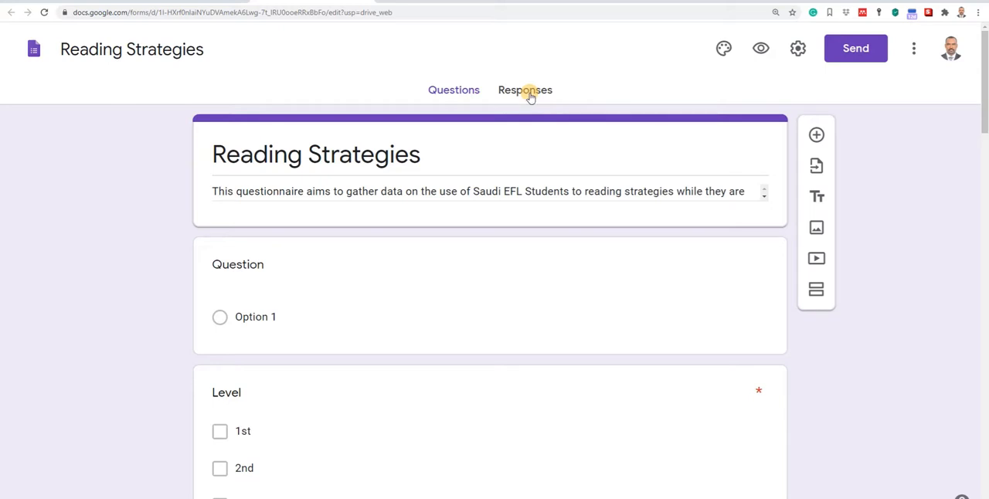
# Show the Responses tab and browse the summary charts for all 9 responses
pyautogui.click(525, 89)
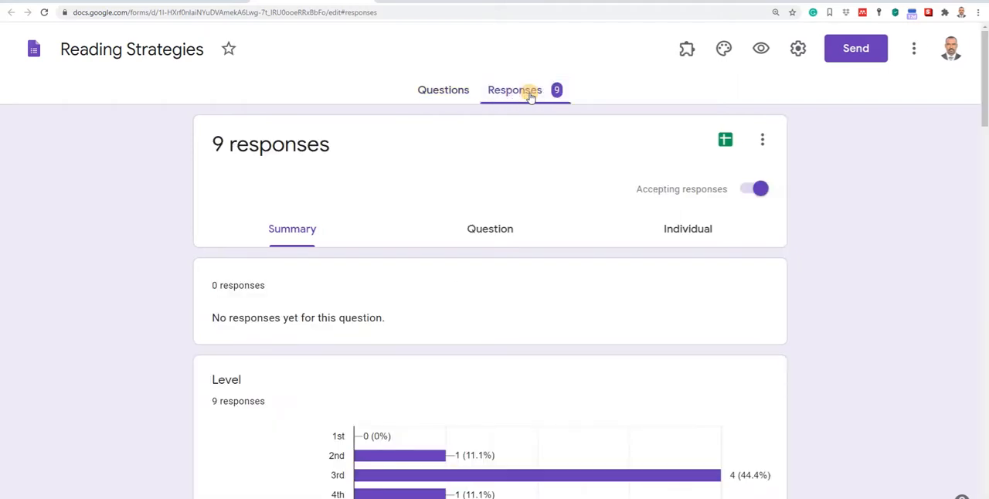
pyautogui.moveTo(333, 259)
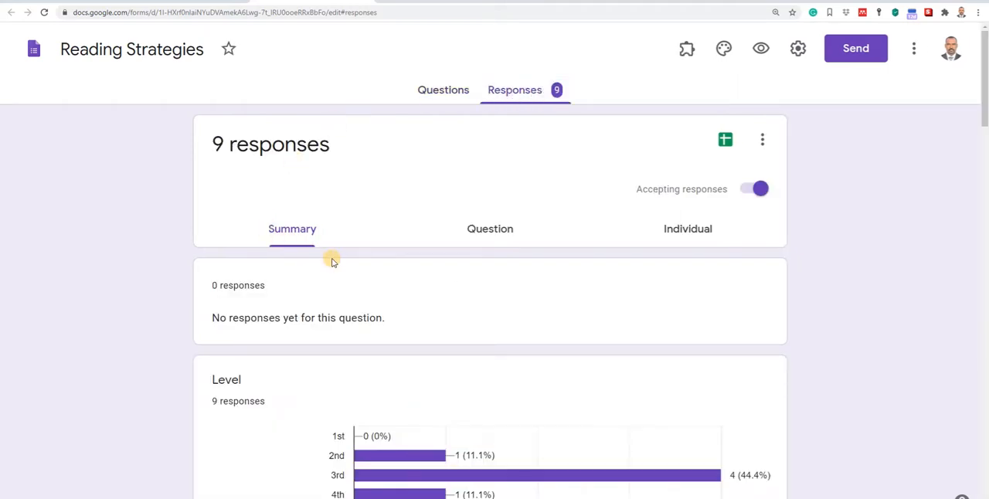
pyautogui.scroll(-3)
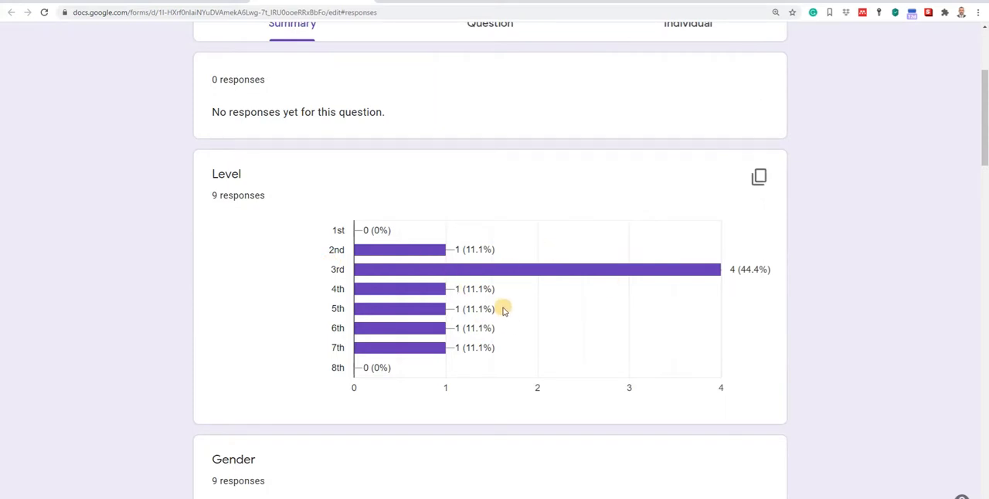
pyautogui.moveTo(236, 225)
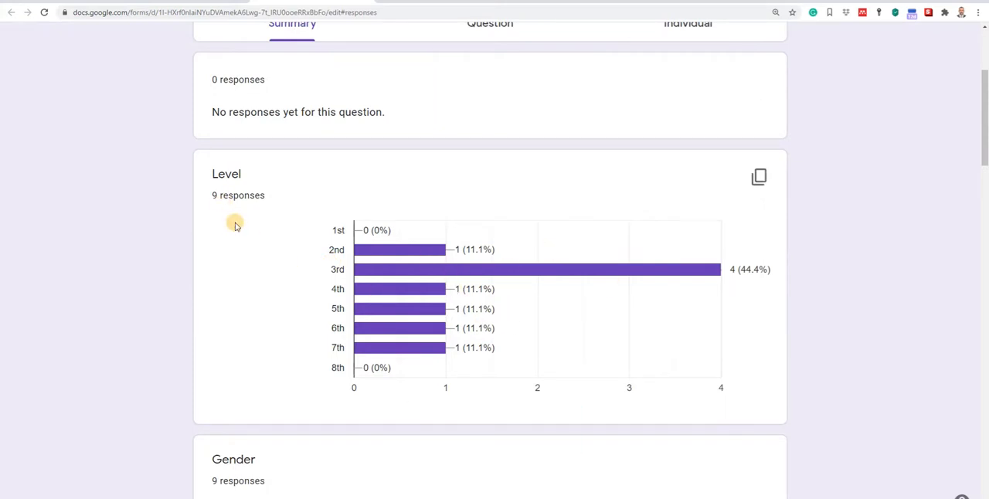
pyautogui.scroll(-3)
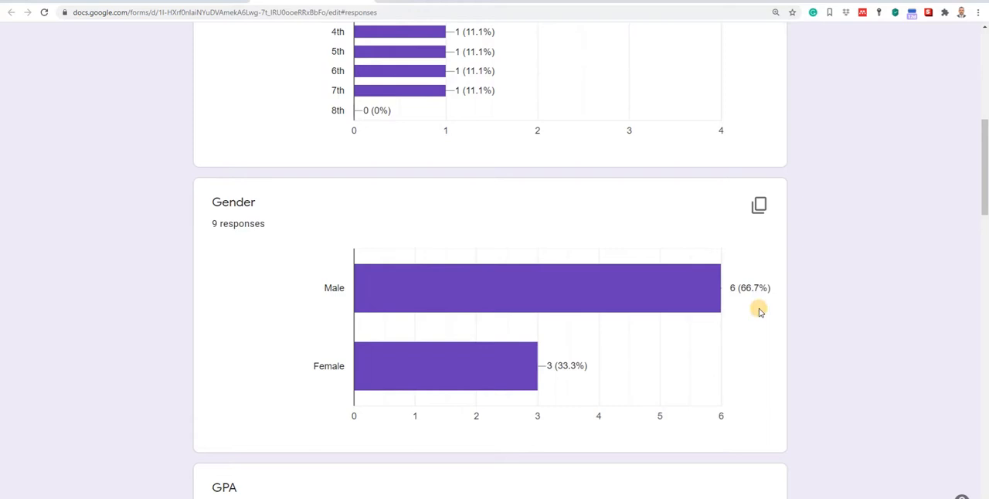
pyautogui.moveTo(710, 313)
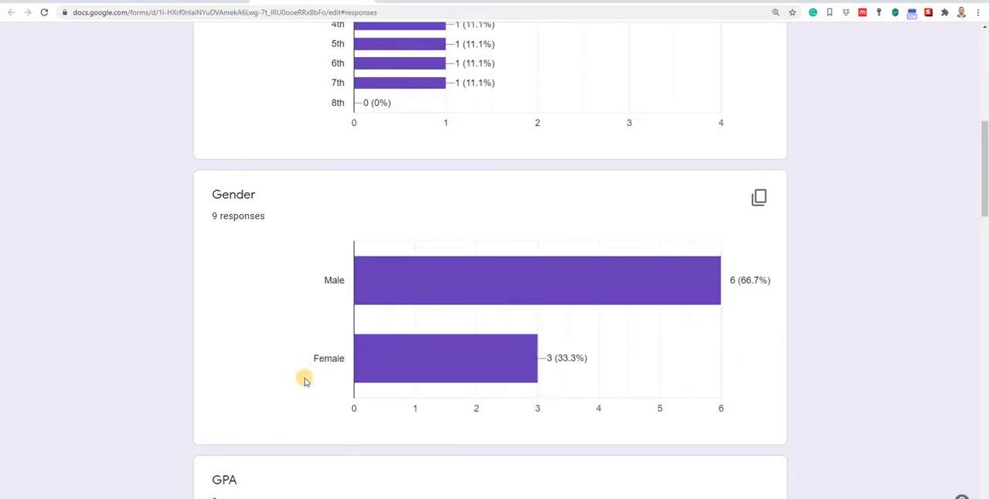
pyautogui.scroll(-3)
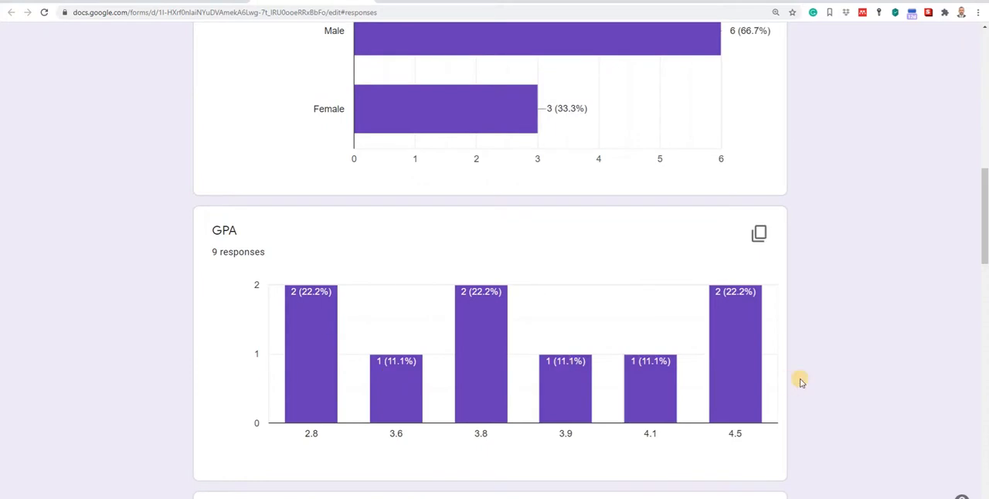
pyautogui.moveTo(396, 369)
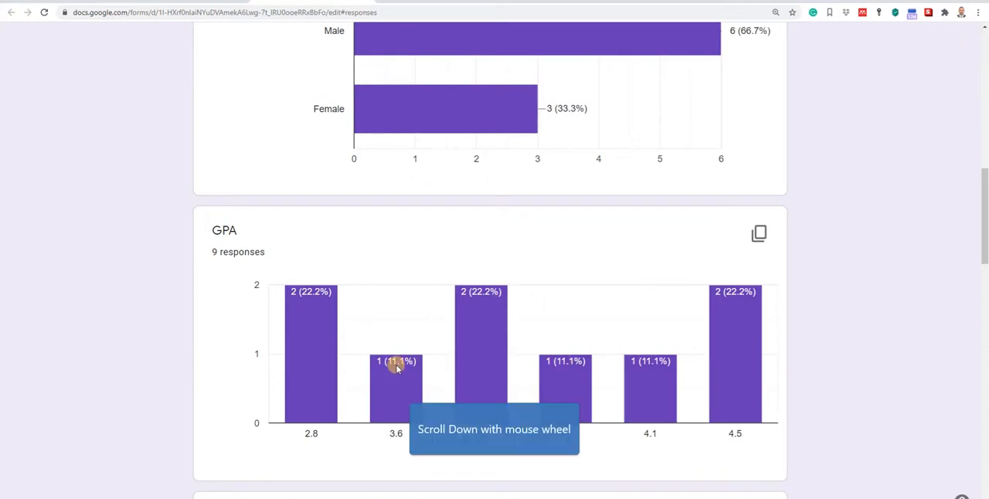
pyautogui.scroll(-3)
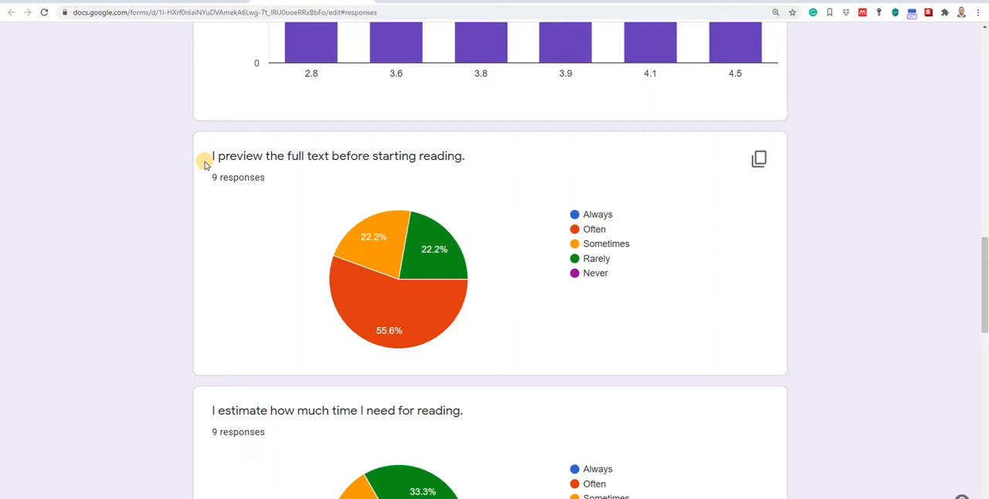
pyautogui.moveTo(498, 223)
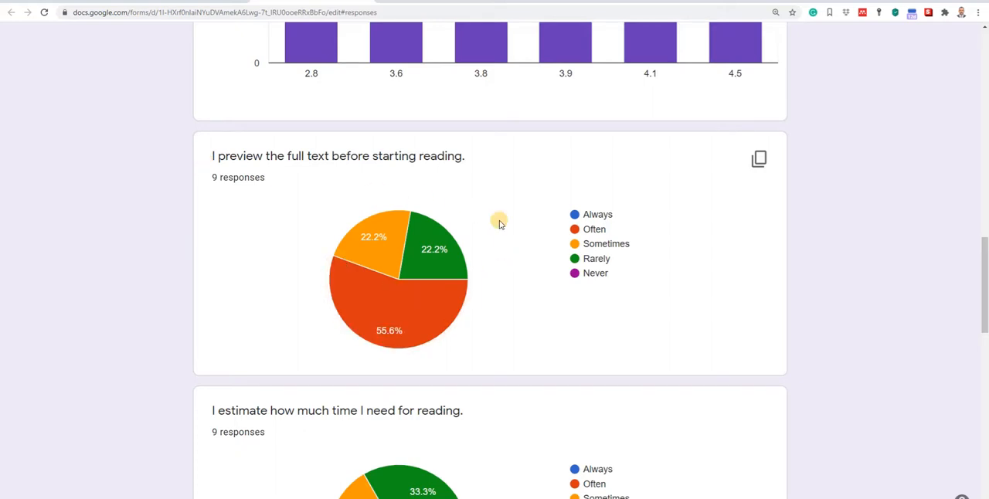
pyautogui.moveTo(423, 269)
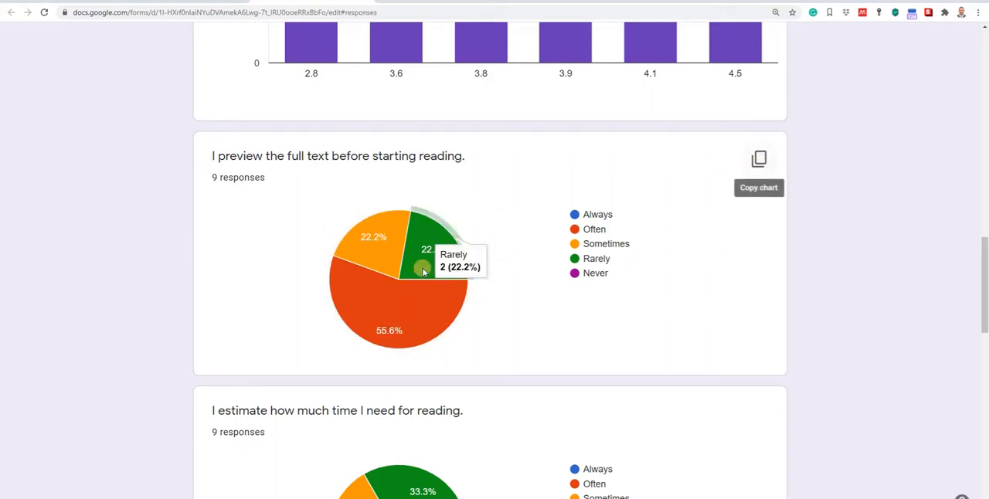
pyautogui.moveTo(442, 268)
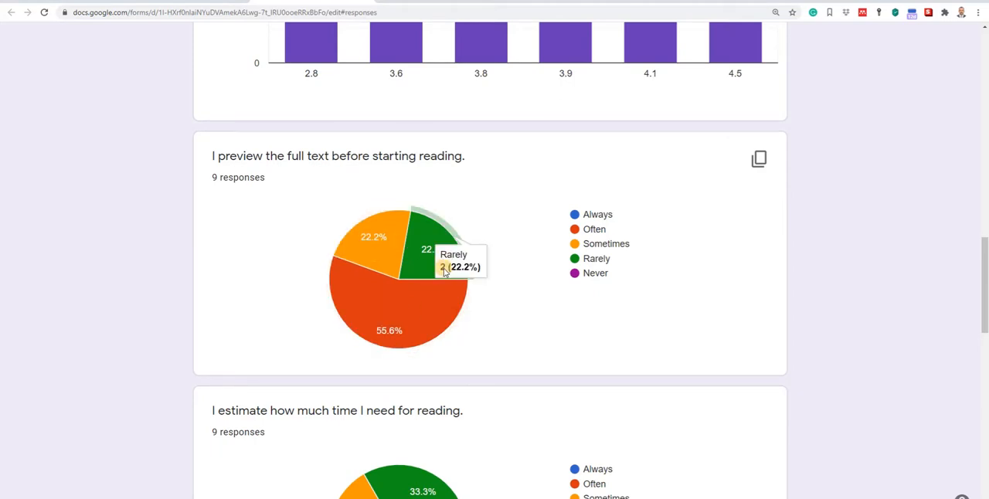
pyautogui.moveTo(486, 246)
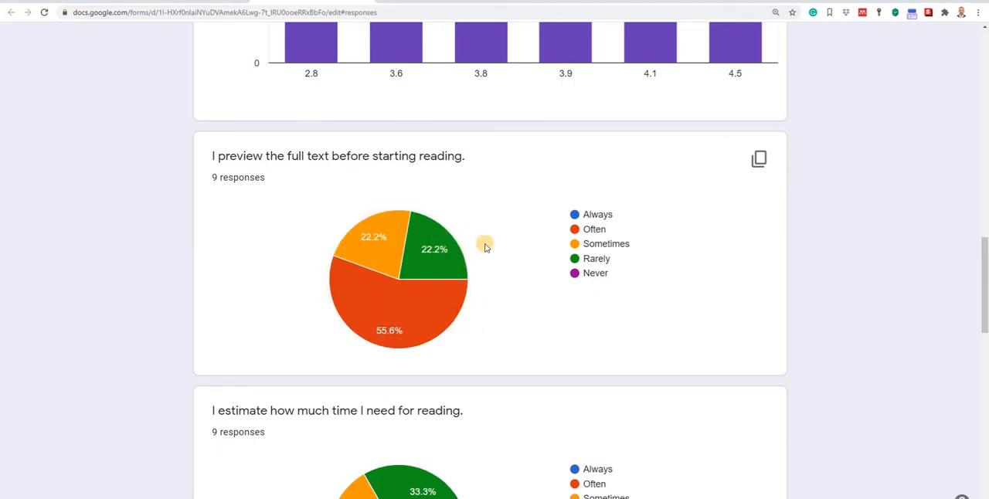
pyautogui.moveTo(415, 287)
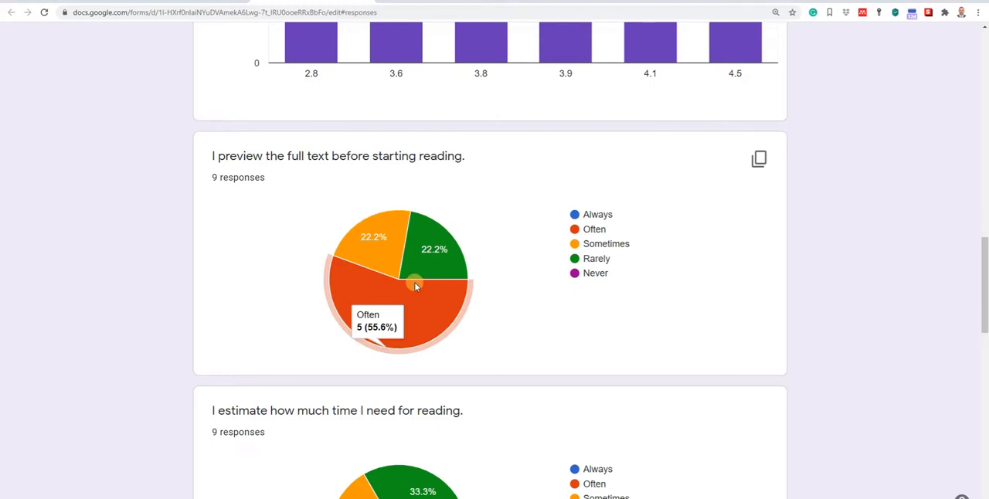
pyautogui.moveTo(288, 186)
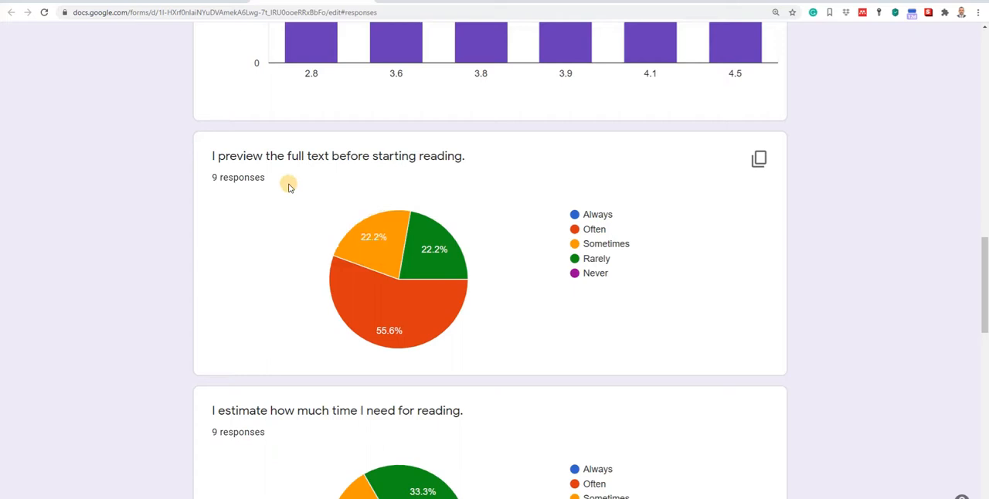
pyautogui.moveTo(456, 168)
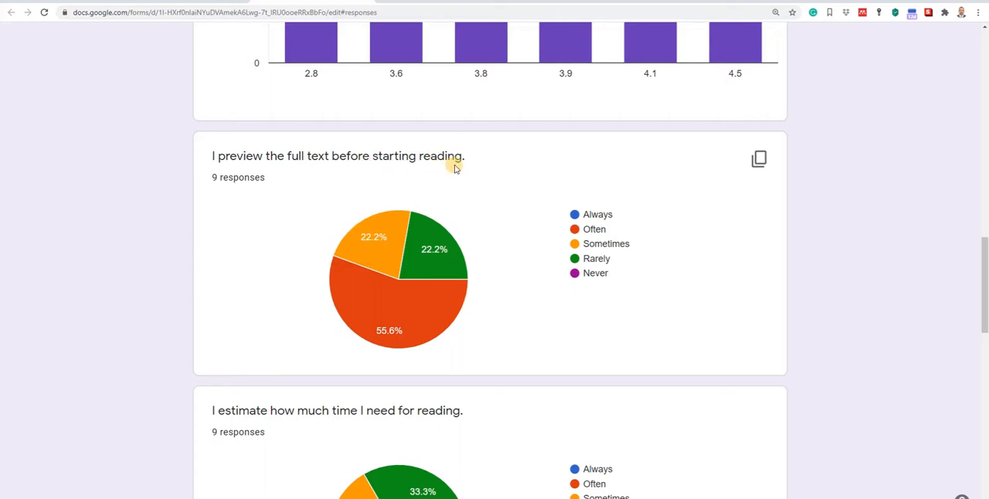
pyautogui.moveTo(429, 255)
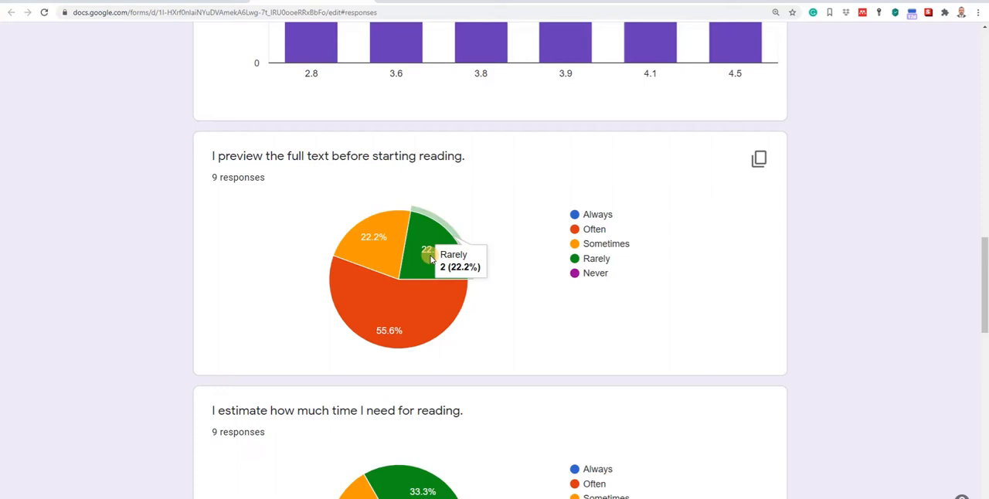
pyautogui.moveTo(738, 211)
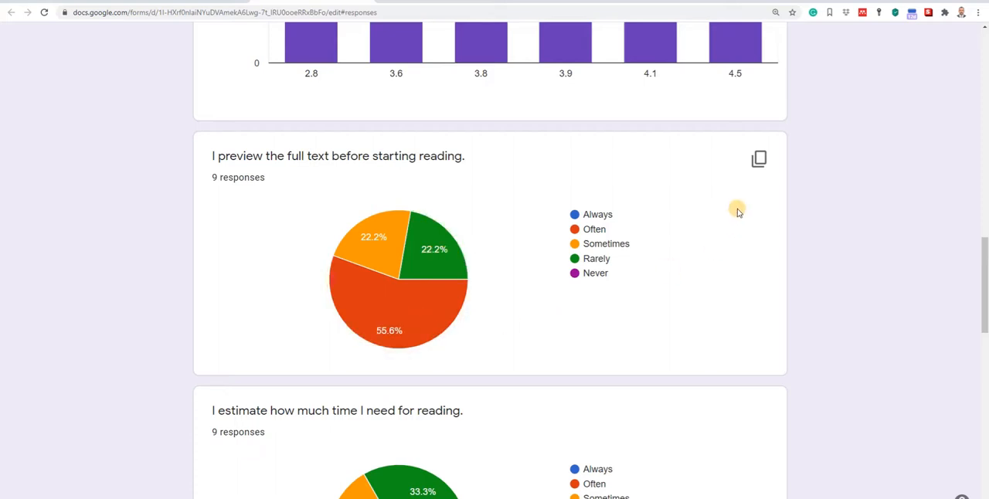
pyautogui.moveTo(759, 160)
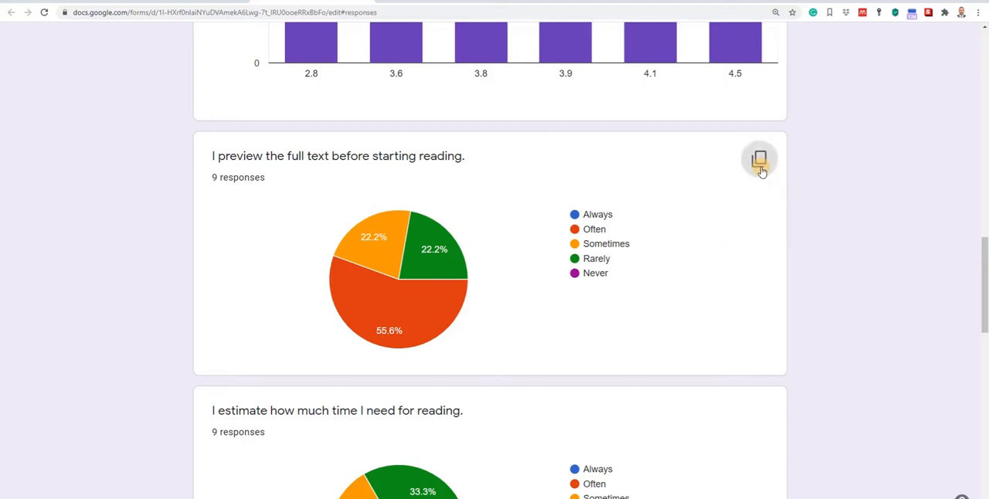
# Copy the pie chart for 'I preview the full text before starting reading.'
pyautogui.click(760, 160)
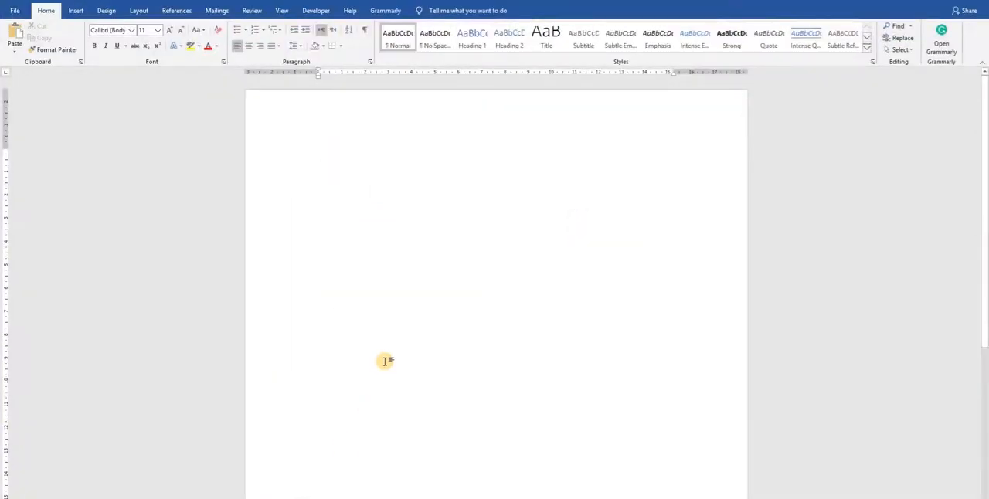
pyautogui.moveTo(665, 239)
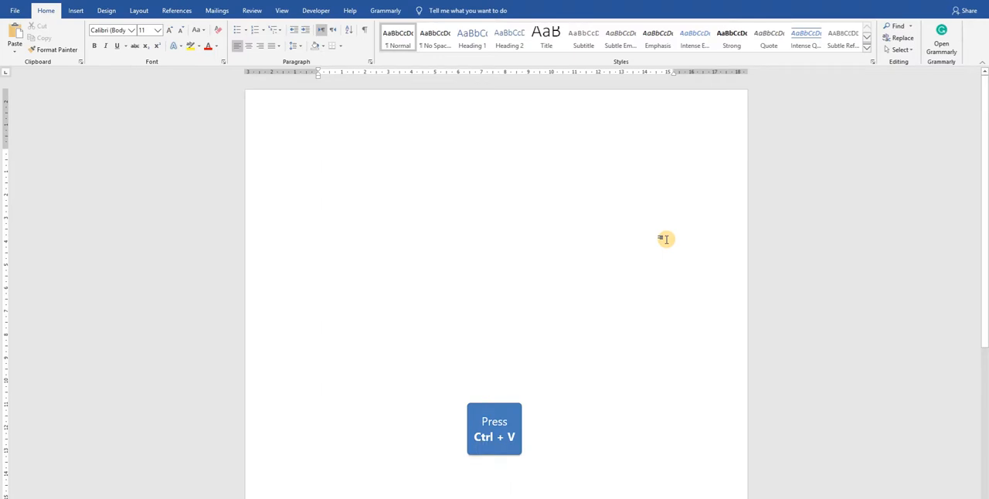
# Paste the copied pie chart into the Word document and select it
pyautogui.press('ctrl+v')
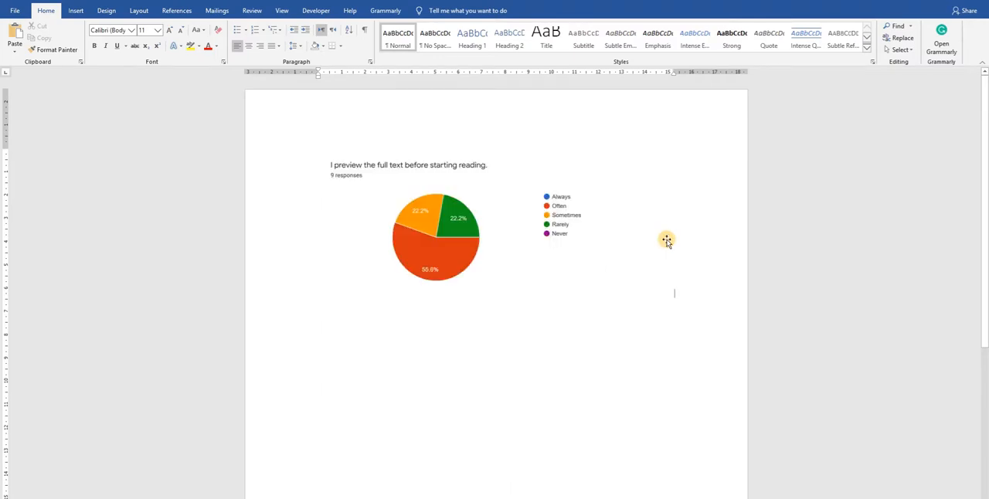
pyautogui.moveTo(498, 186)
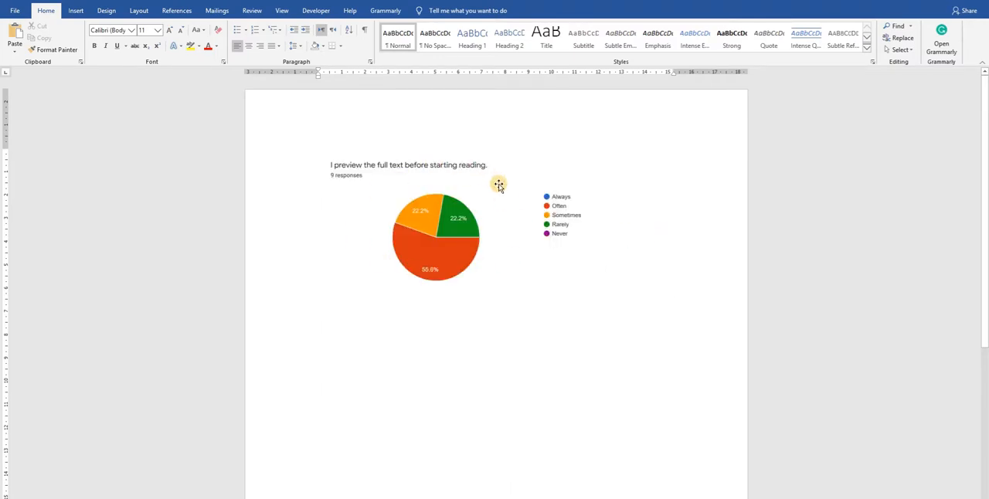
pyautogui.moveTo(562, 206)
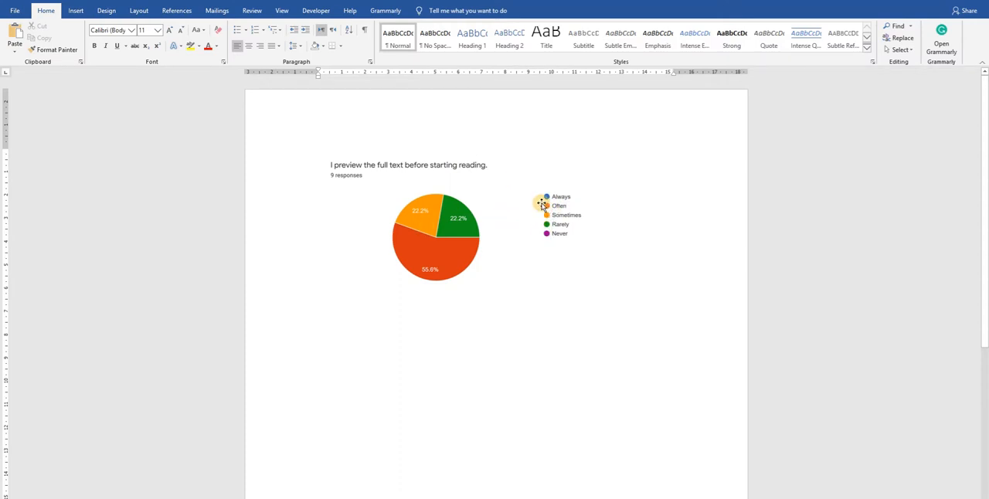
pyautogui.moveTo(552, 221)
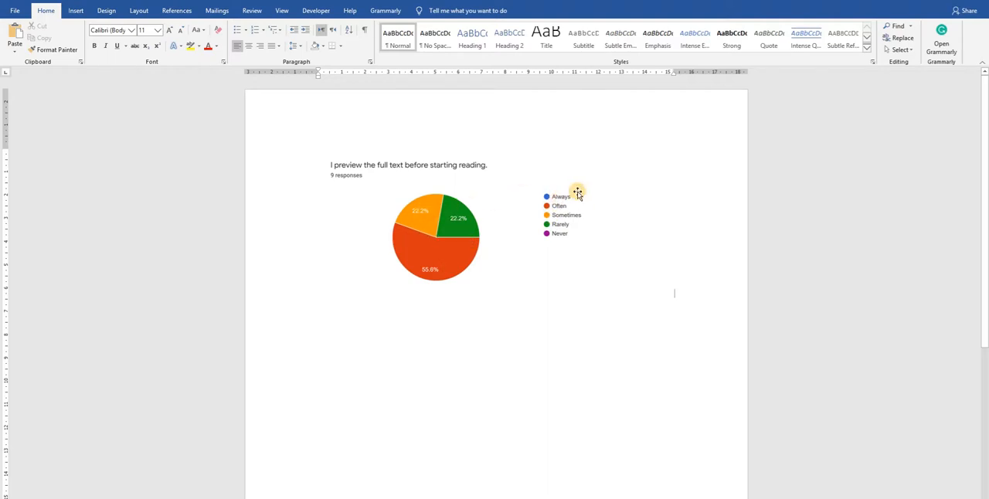
pyautogui.moveTo(435, 270)
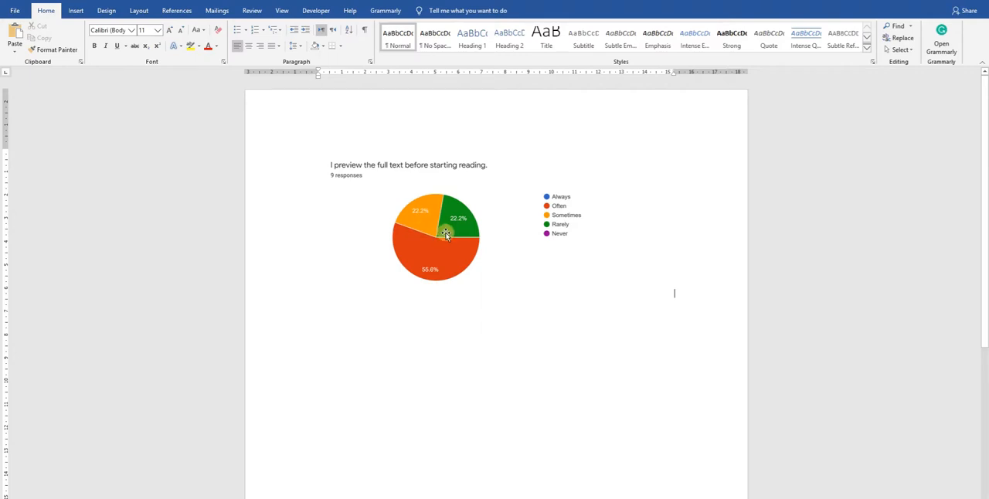
pyautogui.moveTo(576, 234)
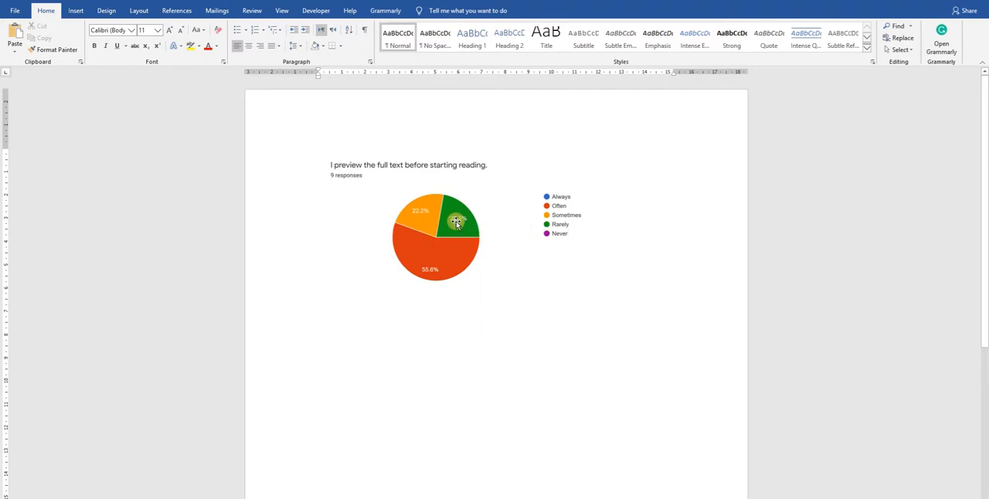
pyautogui.click(456, 224)
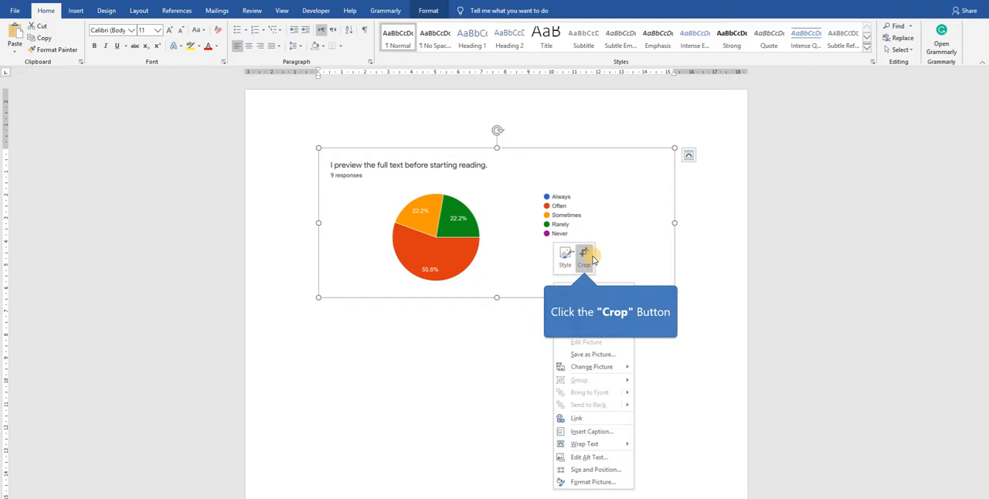
# Crop the chart to the pie, make it float, and center it on the page
pyautogui.click(584, 255)
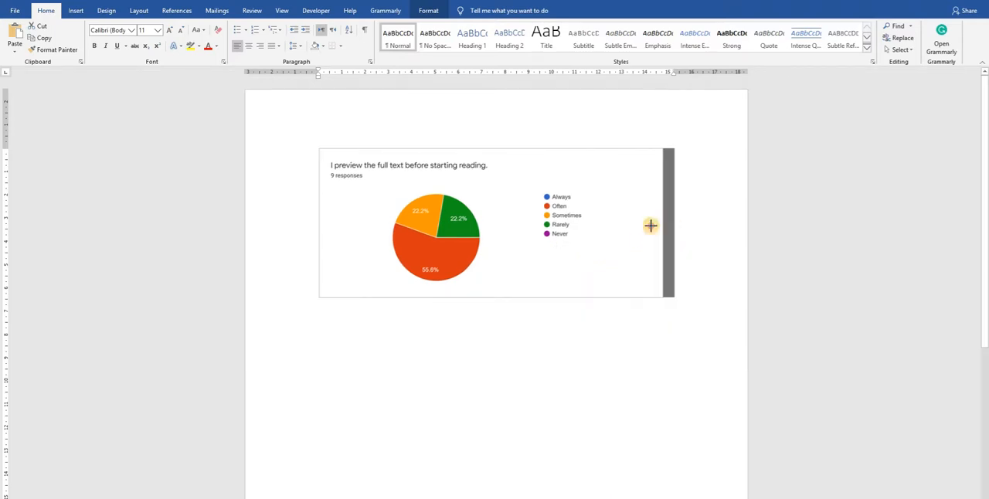
pyautogui.click(495, 225)
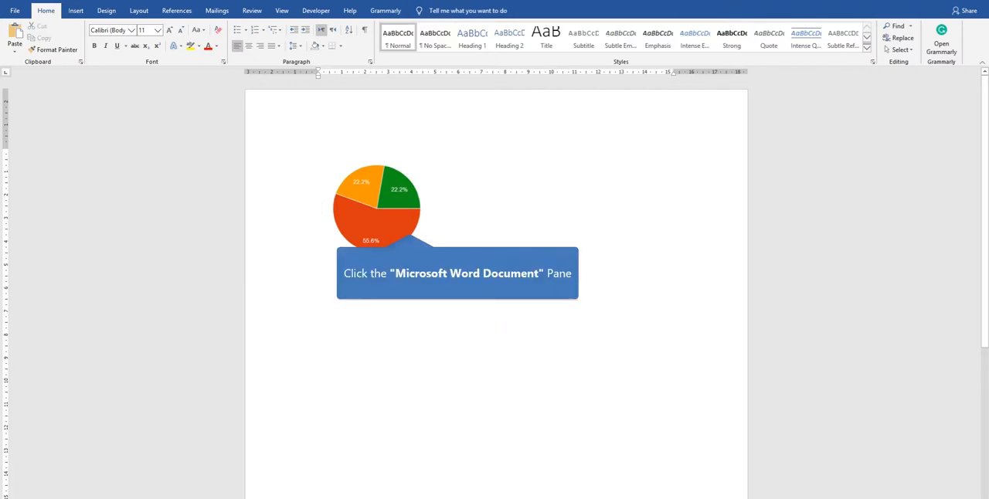
pyautogui.rightClick(379, 209)
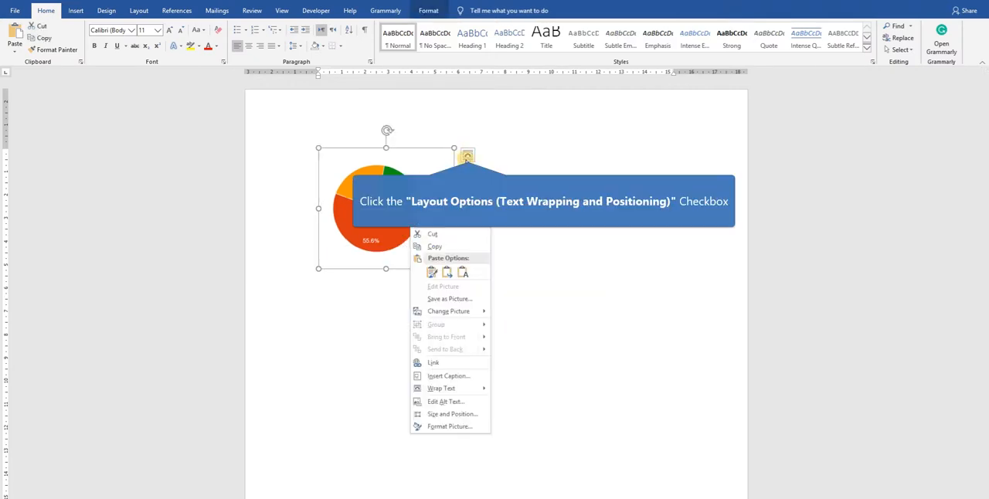
pyautogui.click(466, 155)
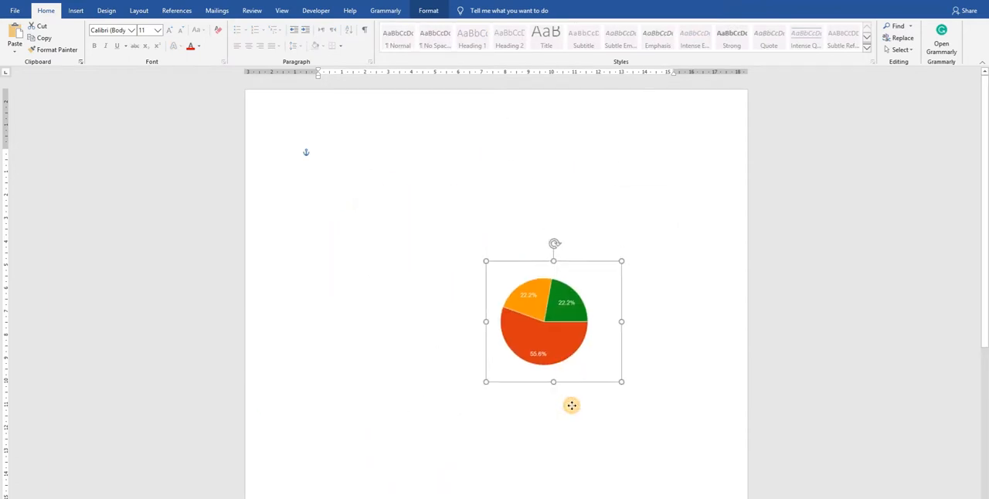
pyautogui.moveTo(553, 320); pyautogui.dragTo(501, 254)
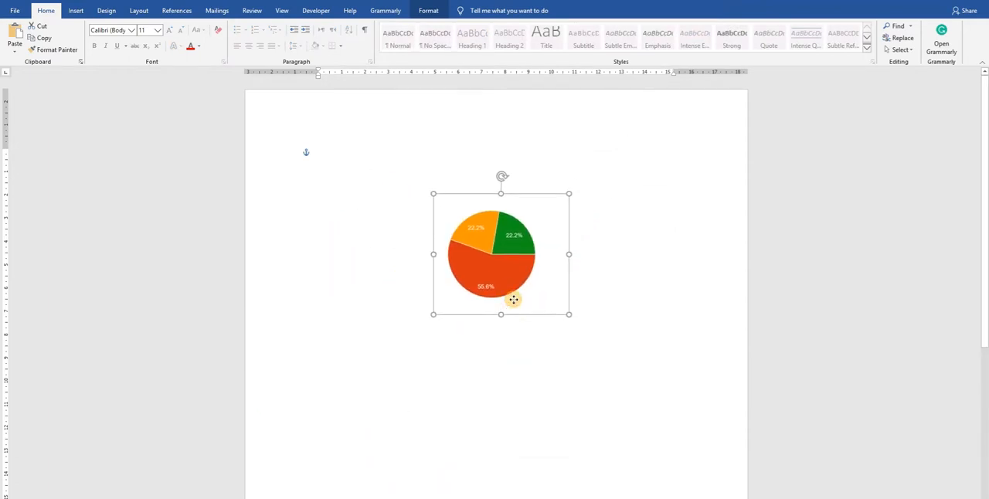
pyautogui.click(586, 141)
pyautogui.write('Drg g')
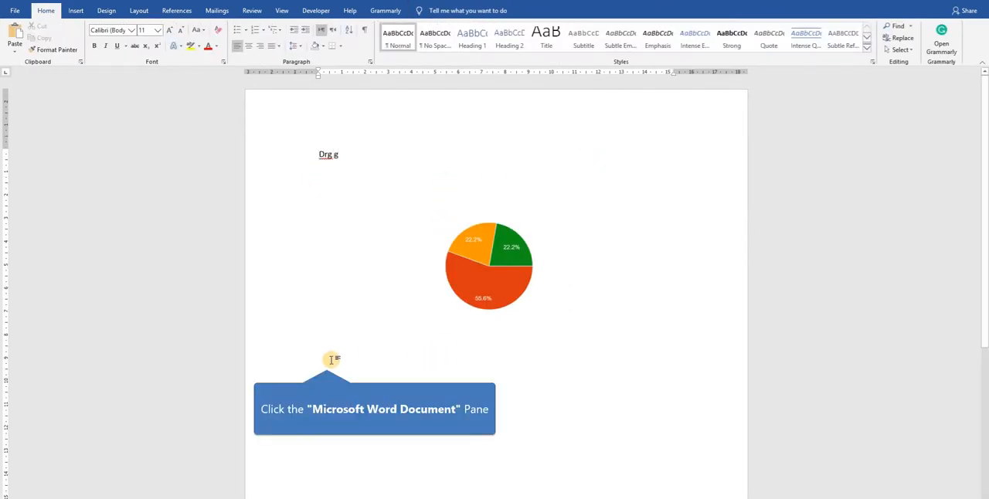
pyautogui.click(328, 364)
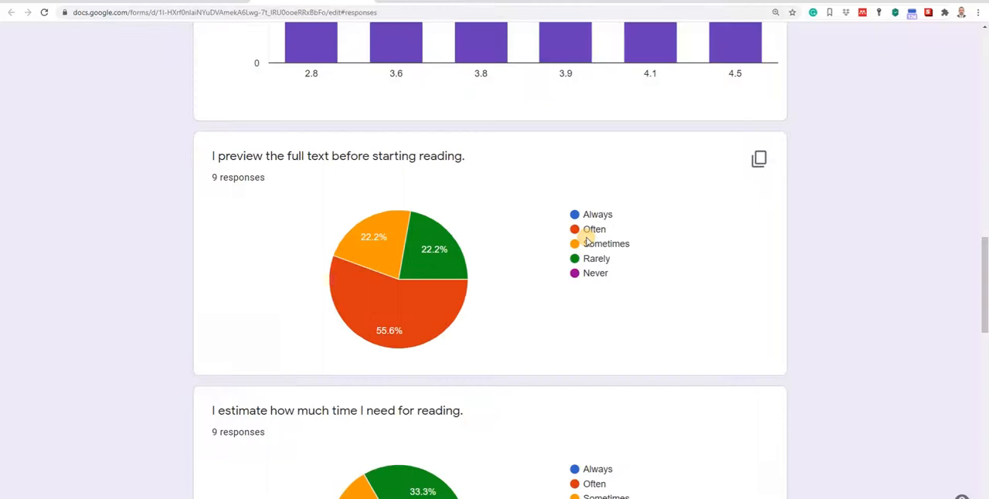
# Scroll the responses summary to the top and pick a response destination
pyautogui.scroll(3)
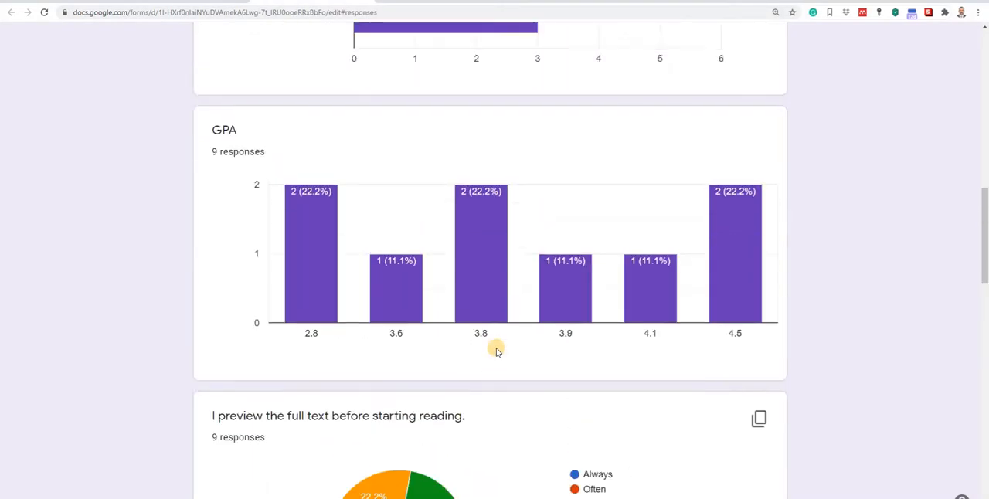
pyautogui.scroll(3)
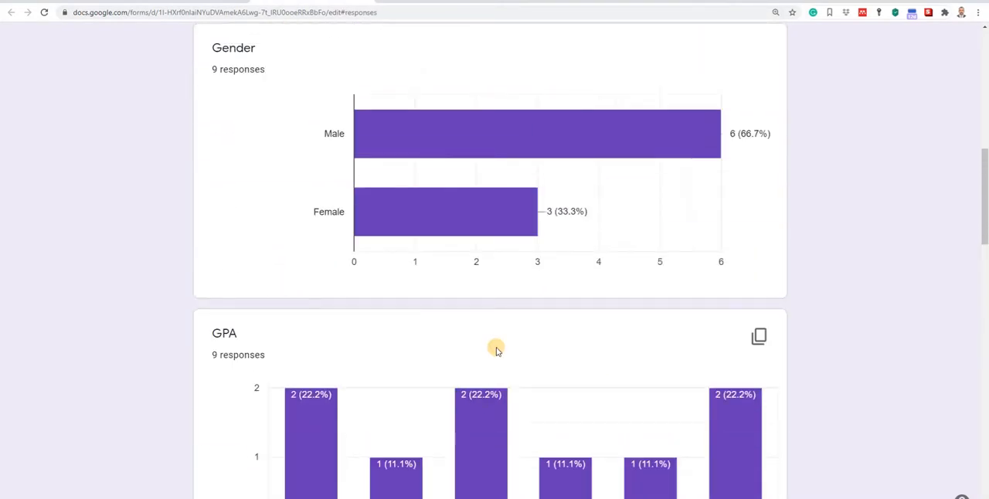
pyautogui.scroll(3)
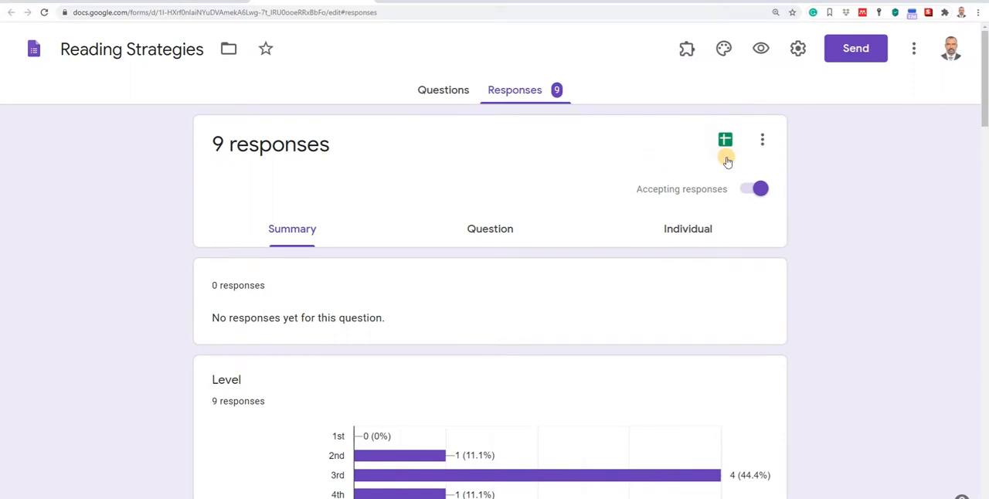
pyautogui.moveTo(725, 142)
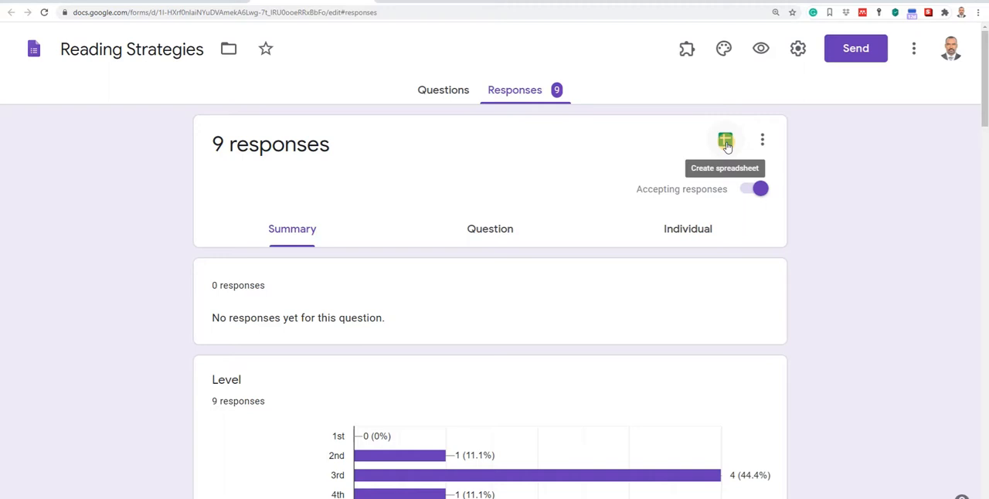
pyautogui.moveTo(541, 263)
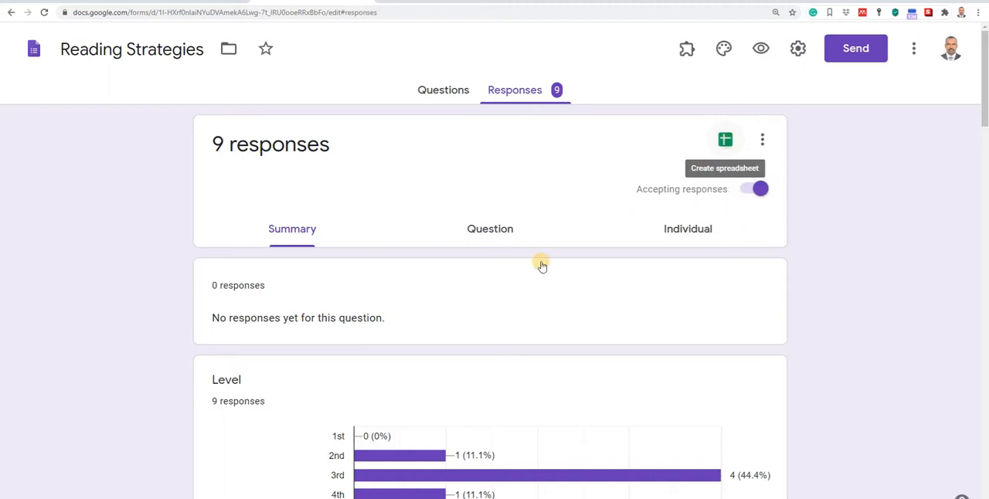
pyautogui.click(724, 139)
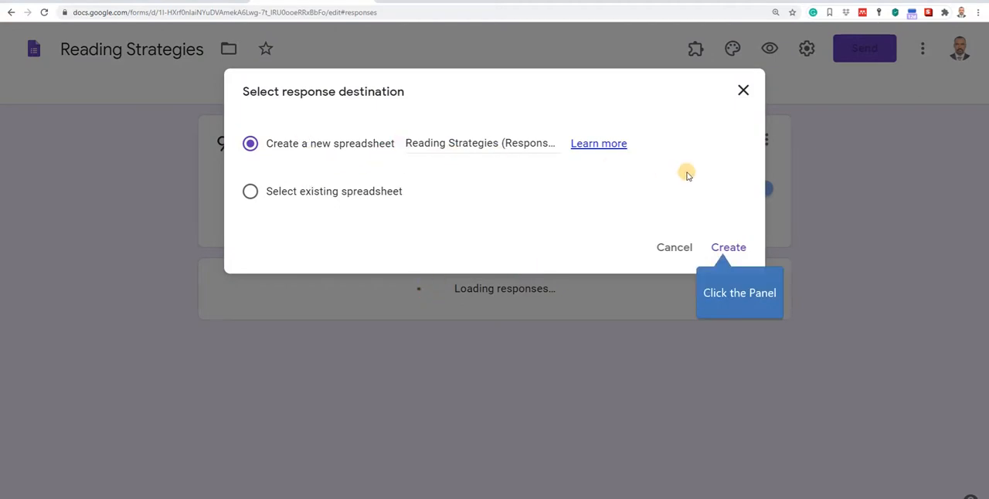
# Create a new 'Reading Strategies (Responses)' spreadsheet and open it
pyautogui.click(727, 247)
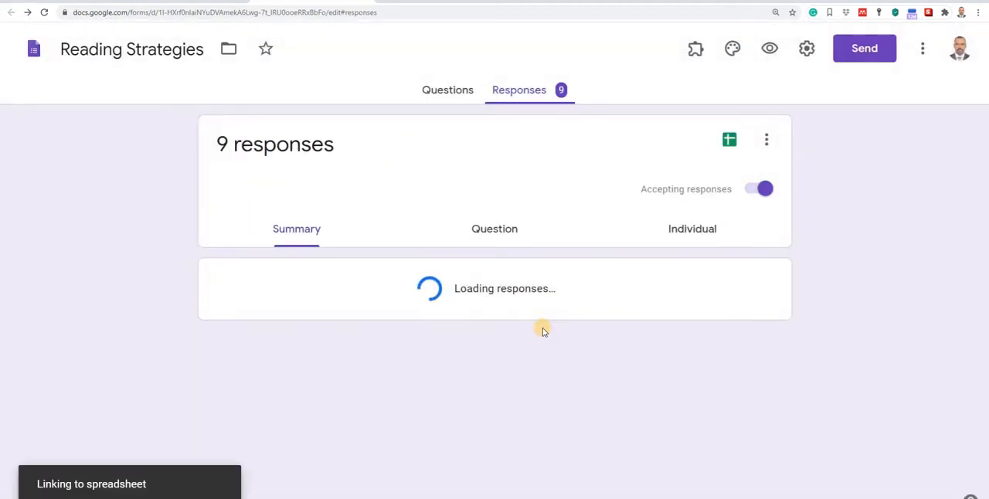
pyautogui.click(729, 139)
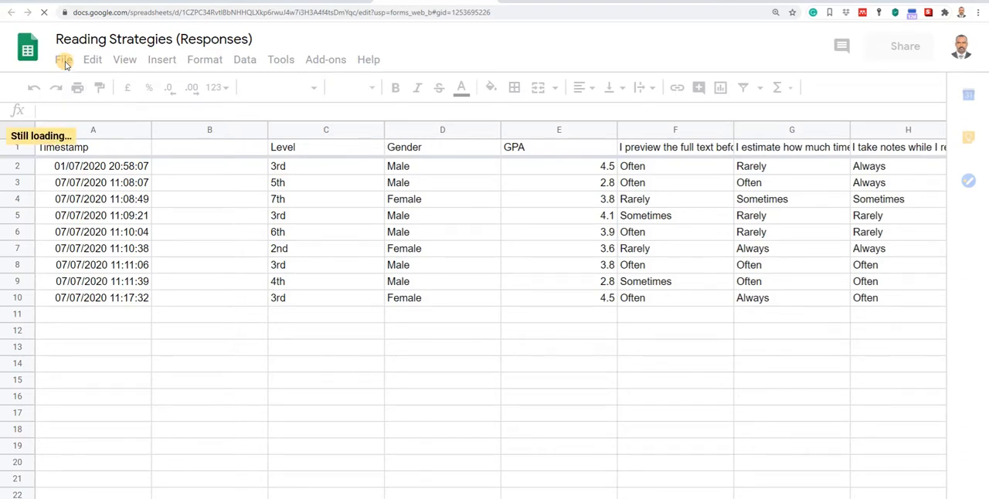
pyautogui.moveTo(75, 146)
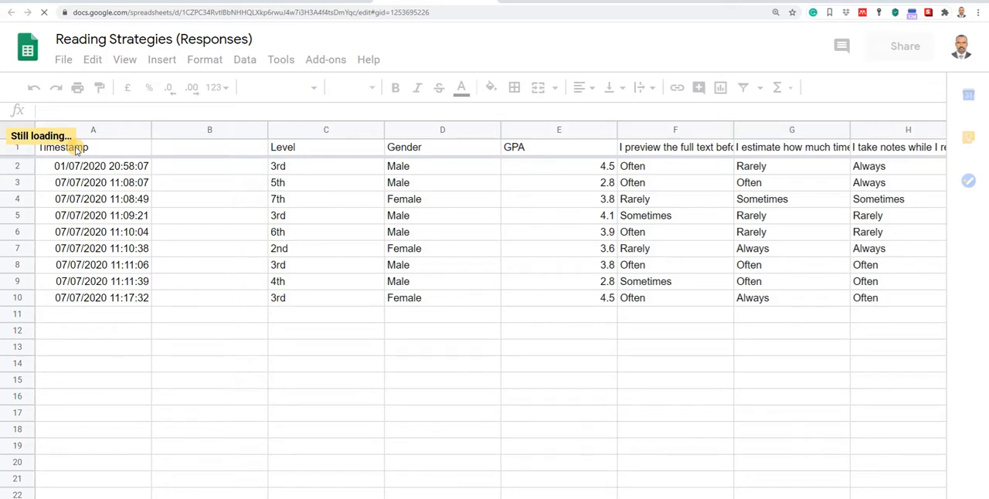
pyautogui.moveTo(310, 146)
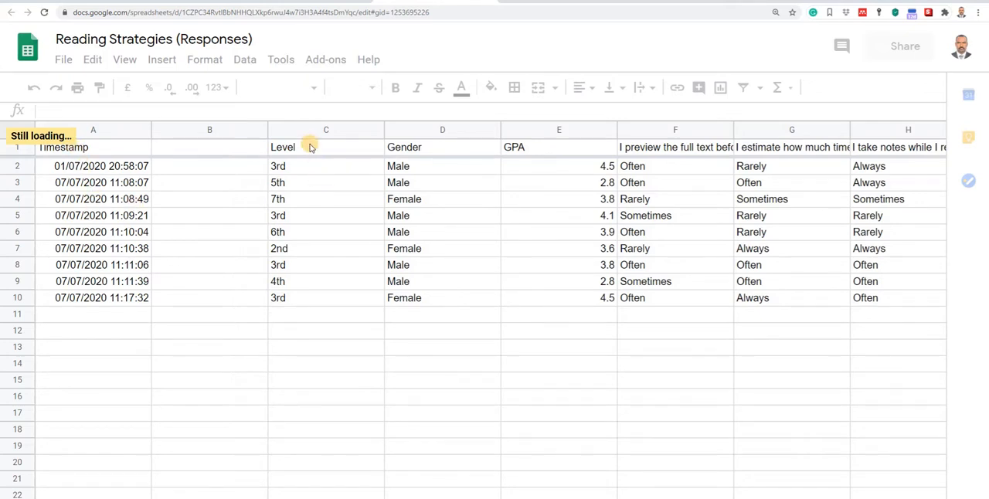
pyautogui.moveTo(698, 163)
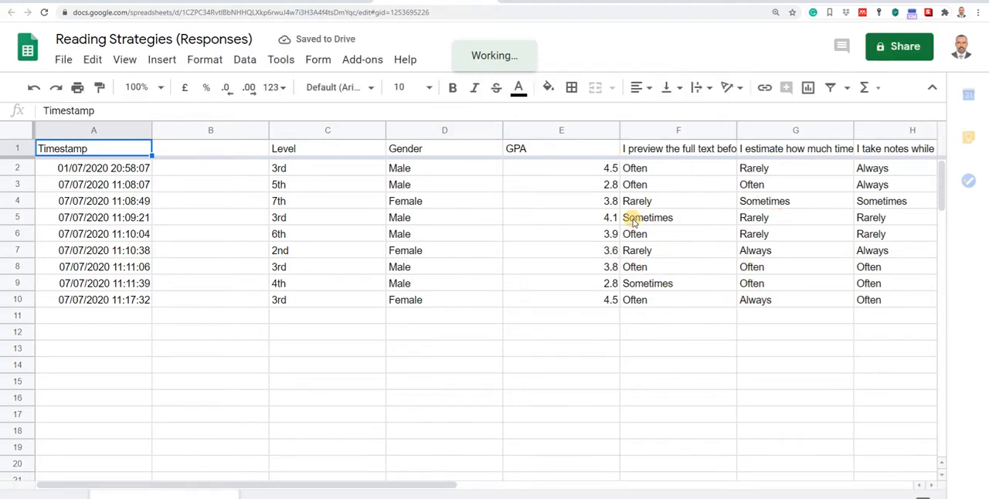
pyautogui.moveTo(64, 60)
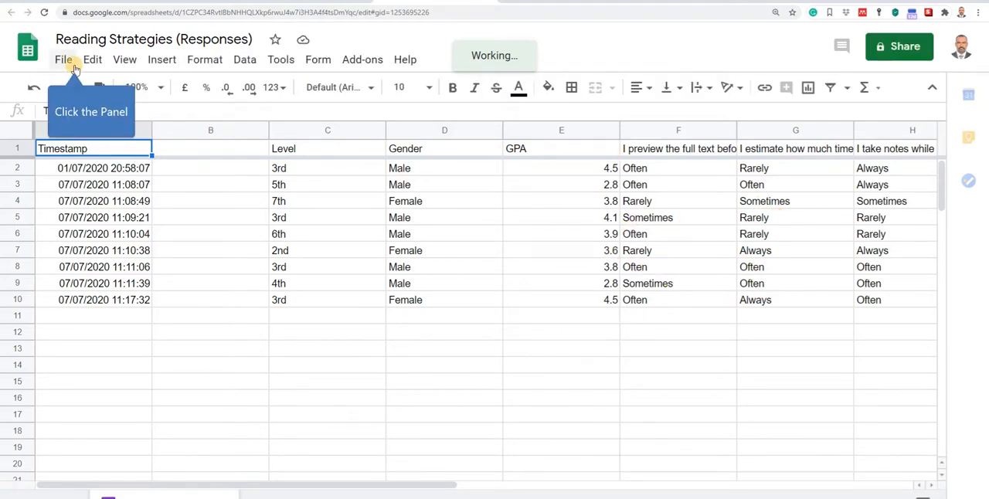
# Download the responses sheet as Microsoft Excel (.xlsx) and save it to the Desktop
pyautogui.click(63, 58)
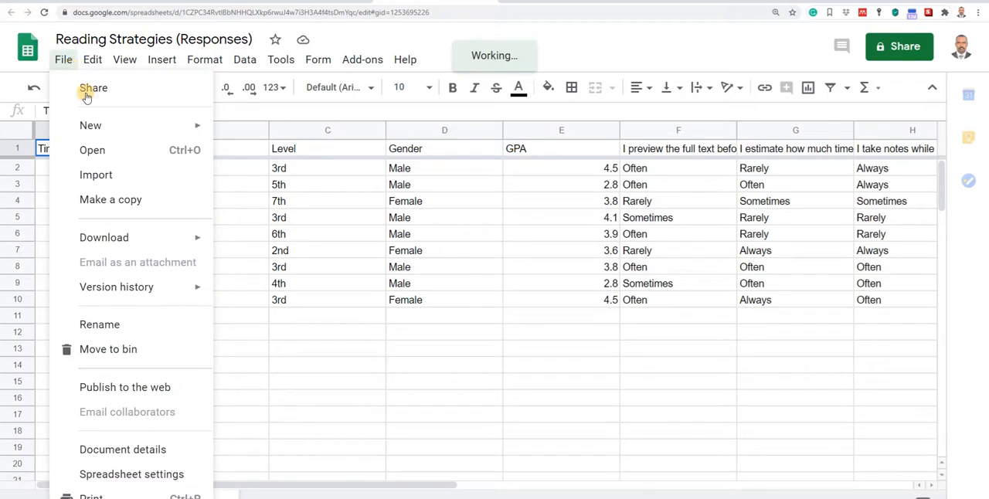
pyautogui.moveTo(104, 238)
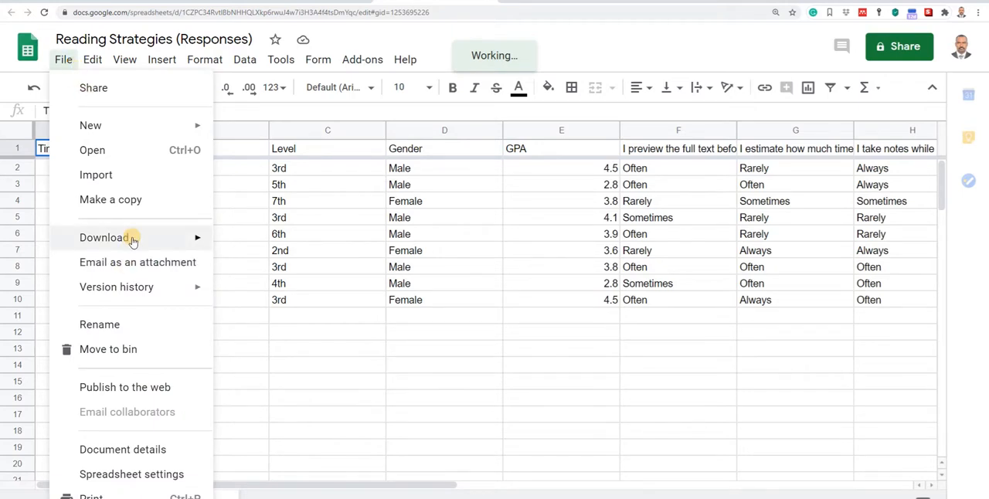
pyautogui.click(104, 237)
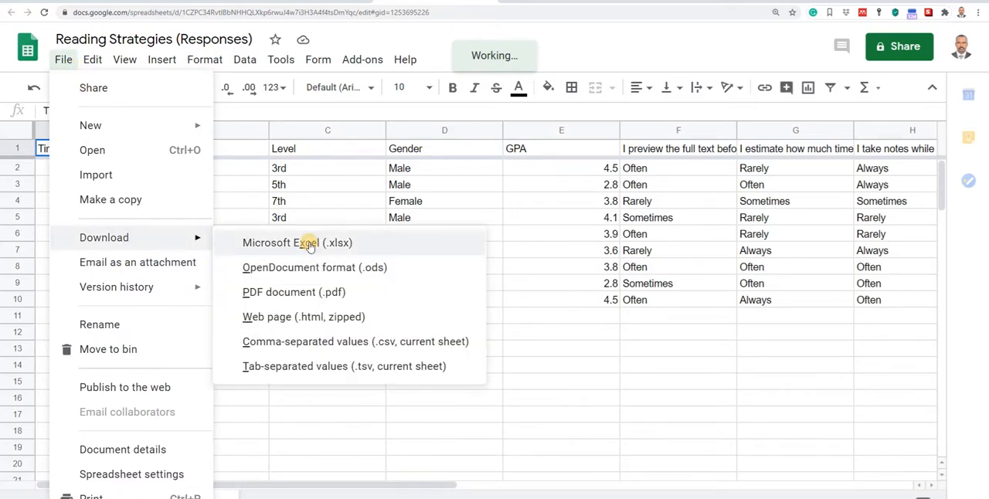
pyautogui.moveTo(229, 246)
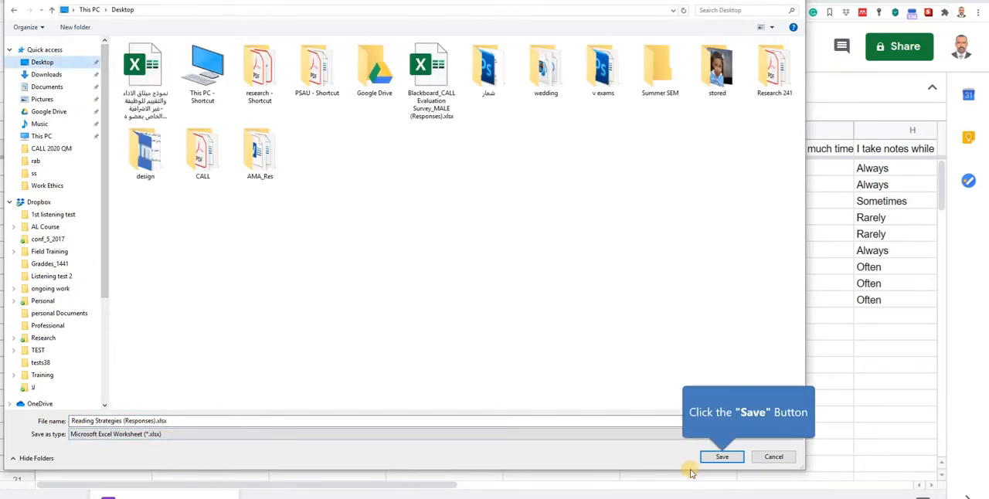
pyautogui.click(722, 457)
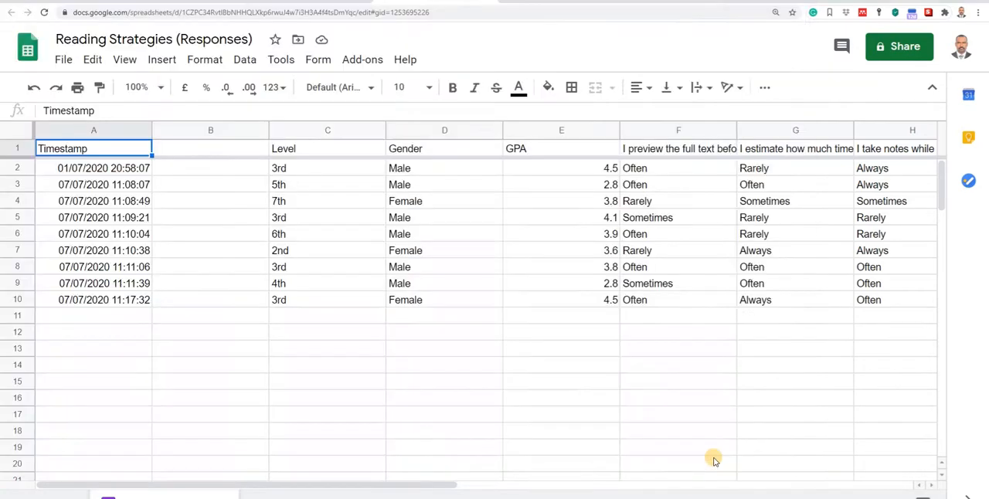
pyautogui.moveTo(712, 458)
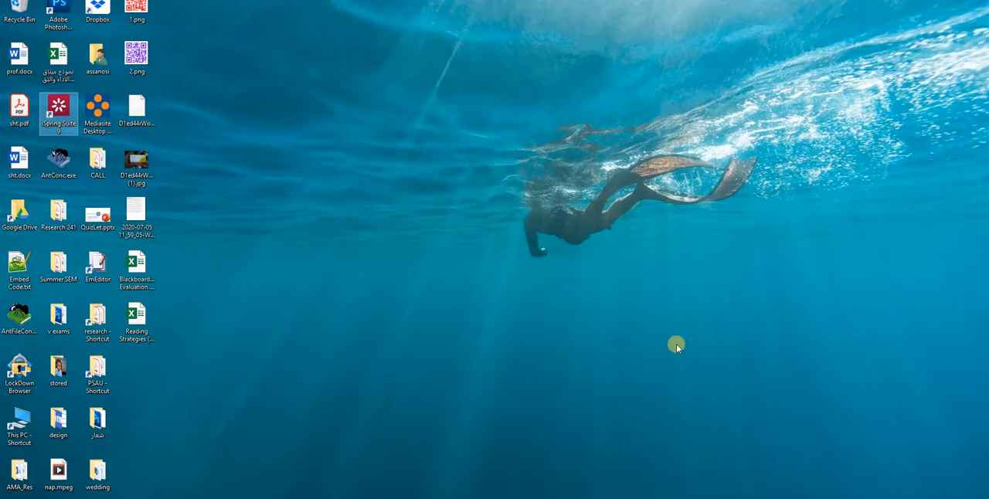
pyautogui.moveTo(137, 313)
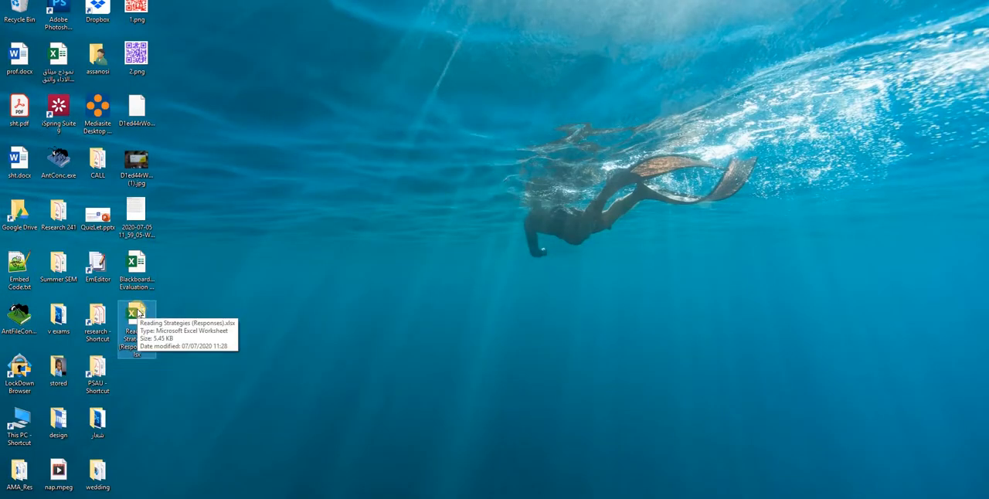
# Open 'Reading Strategies (Responses).xlsx' from the desktop in Excel
pyautogui.doubleClick(137, 317)
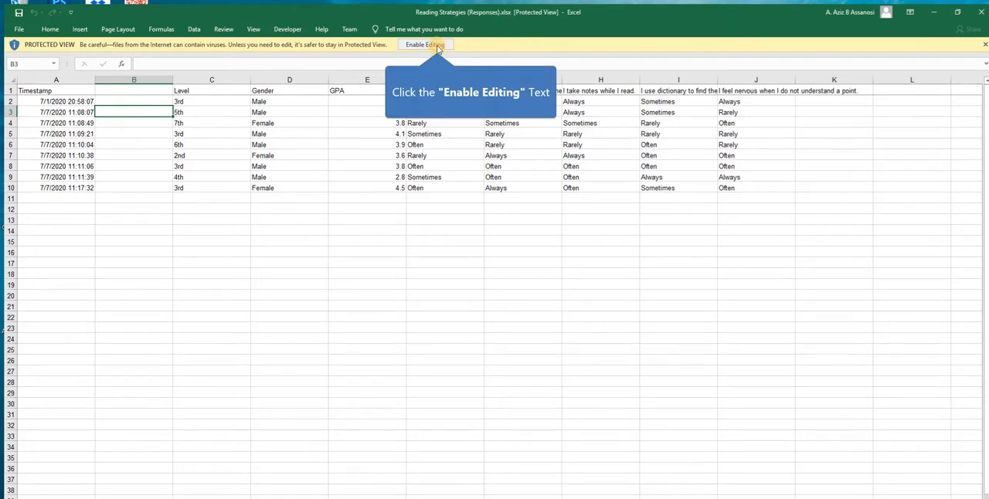
# Enable editing, select answer columns F–J, then deselect them
pyautogui.click(424, 44)
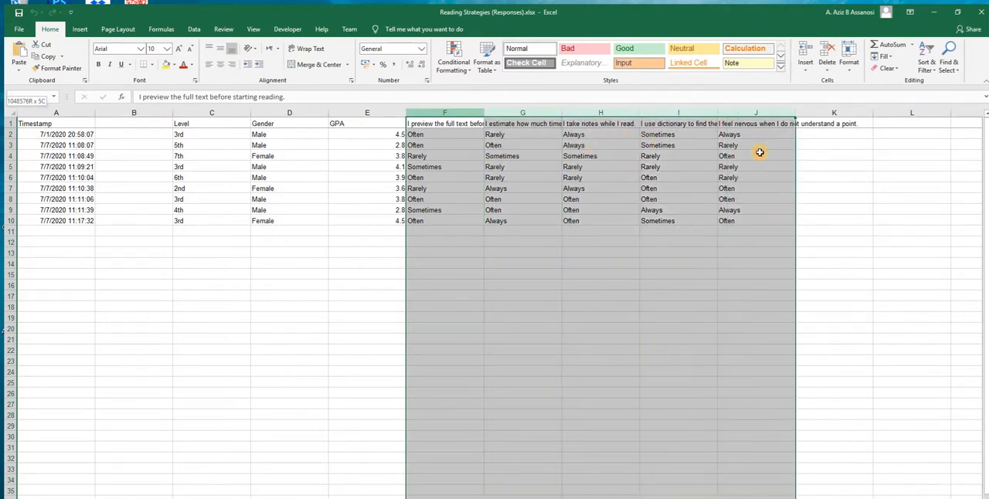
pyautogui.click(445, 124)
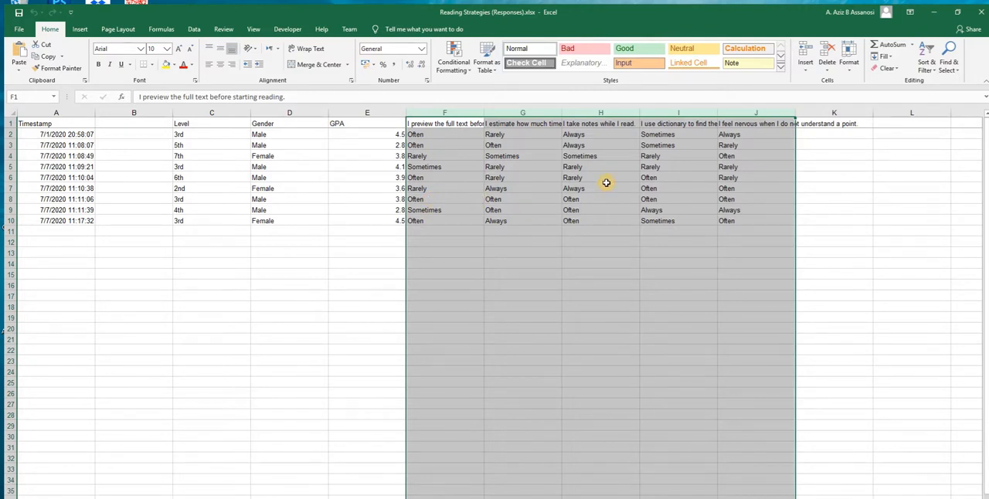
pyautogui.click(601, 306)
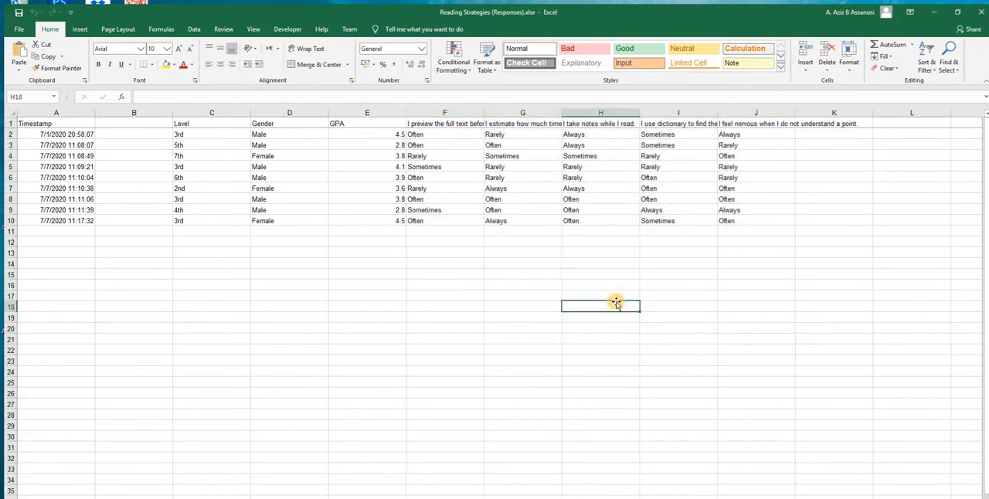
pyautogui.click(678, 209)
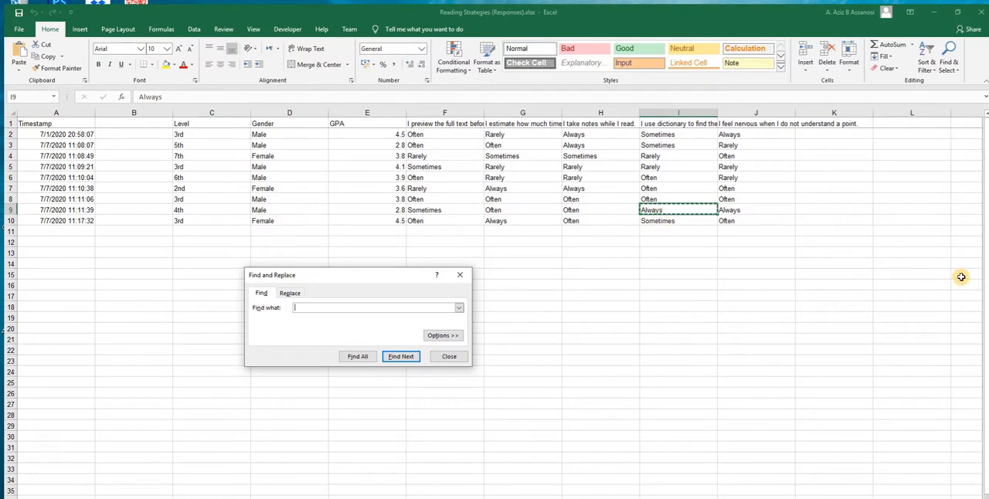
# Replace every 'Always' answer in the responses sheet with 5, making eight replacements
pyautogui.write('Always')
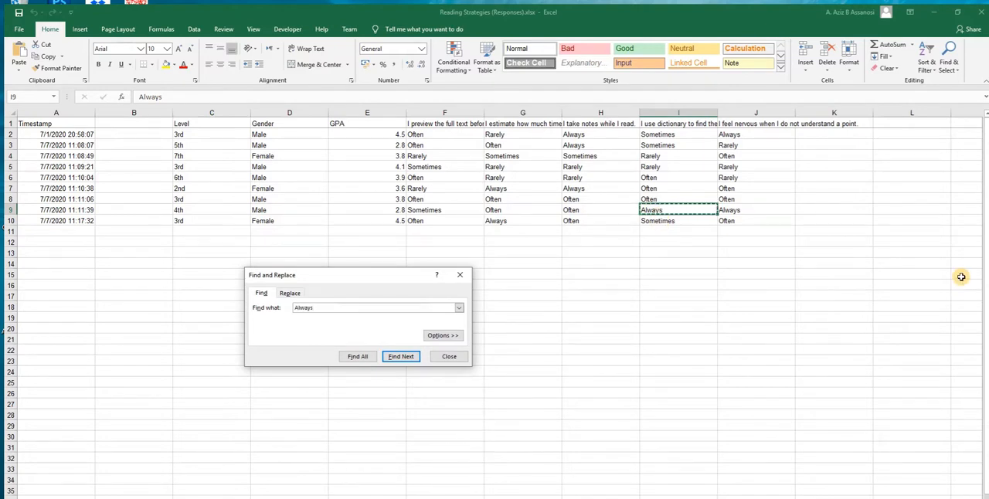
pyautogui.click(290, 293)
pyautogui.write('5')
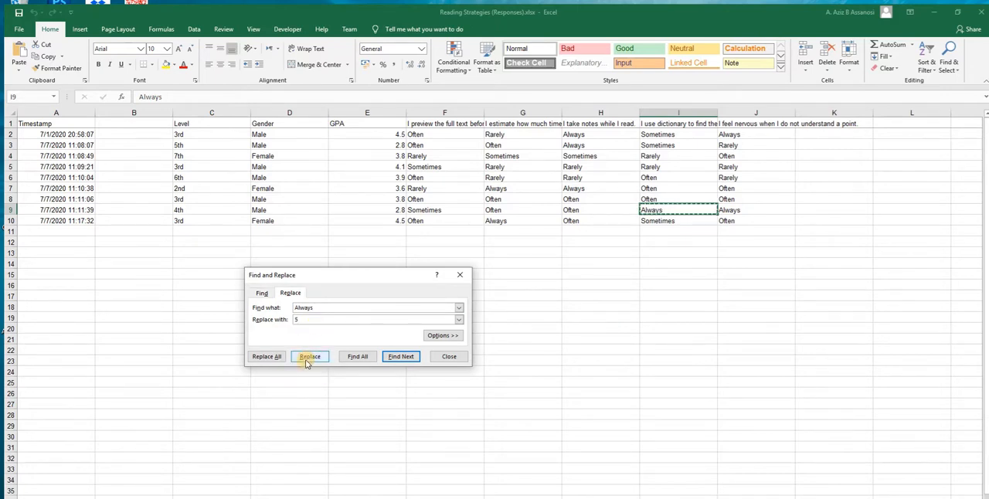
pyautogui.click(267, 357)
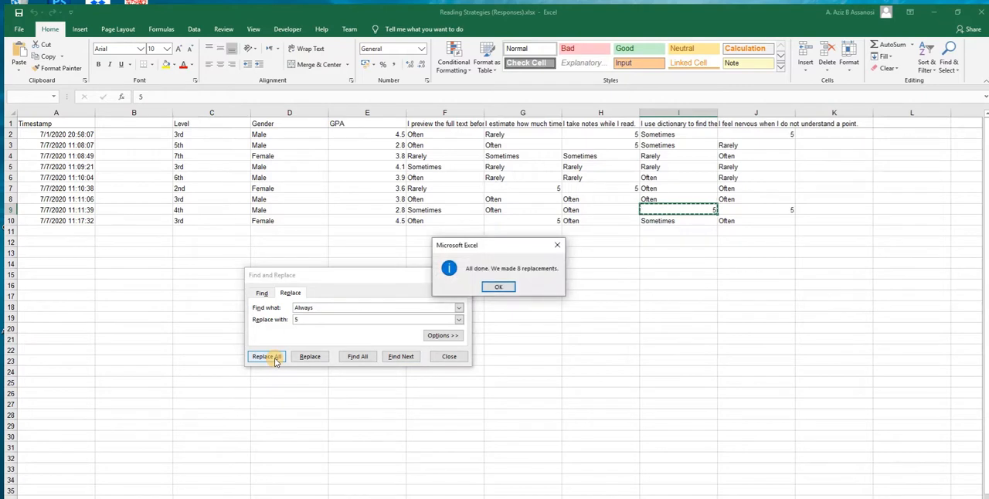
pyautogui.click(499, 286)
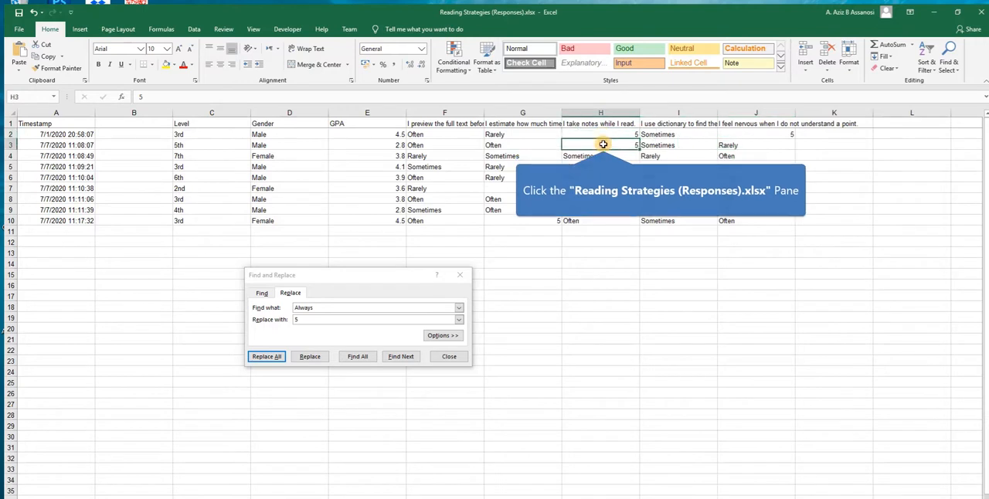
pyautogui.moveTo(530, 136)
pyautogui.write('Often')
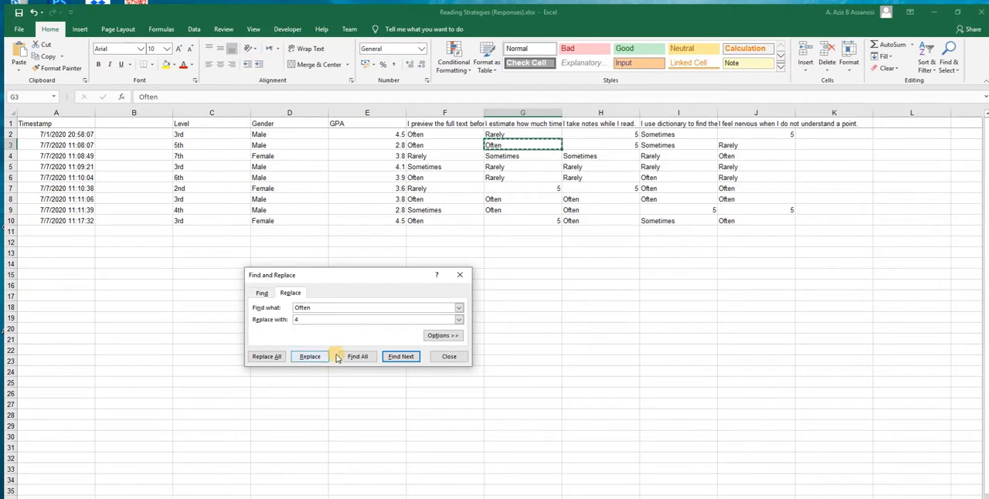
# Replace all eighteen 'Often' answers with 4
pyautogui.click(267, 356)
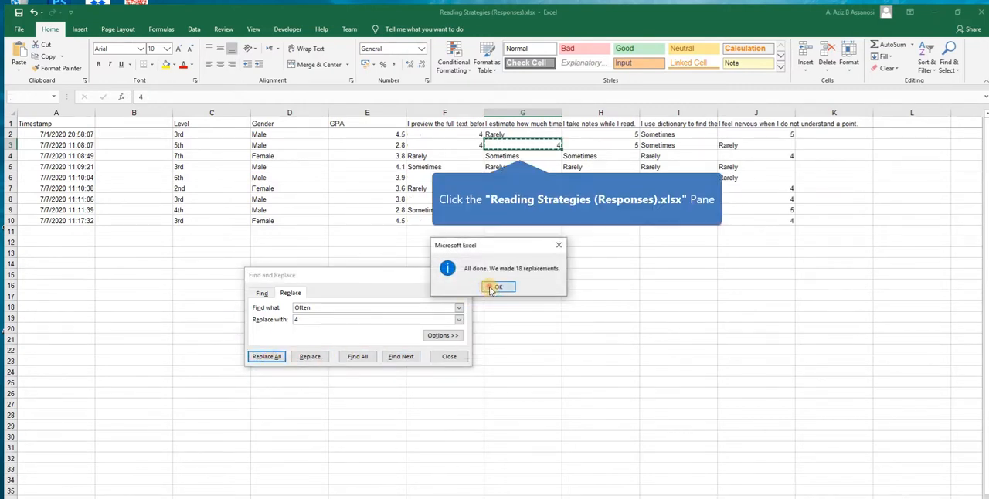
pyautogui.click(498, 287)
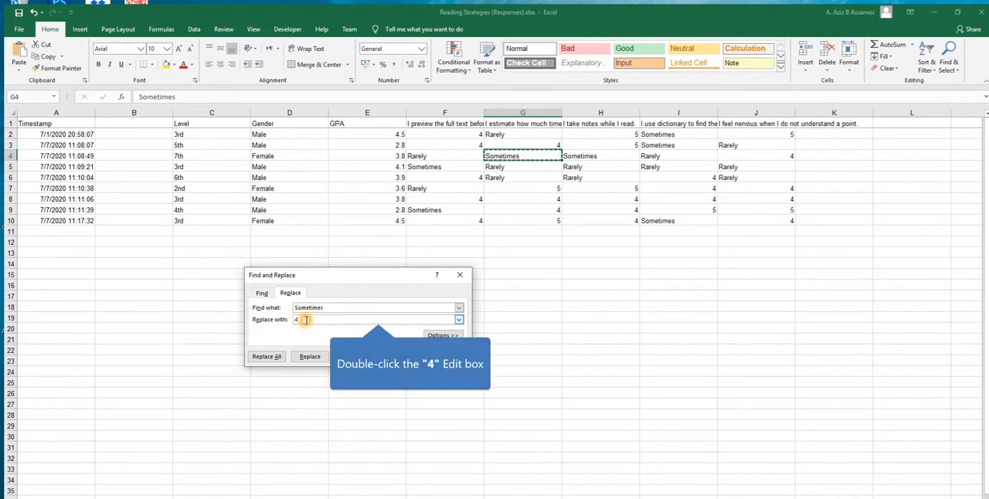
# Replace 'Sometimes' with 3 (seven replacements) and 'Rarely' with 2 (twelve)
pyautogui.write('3')
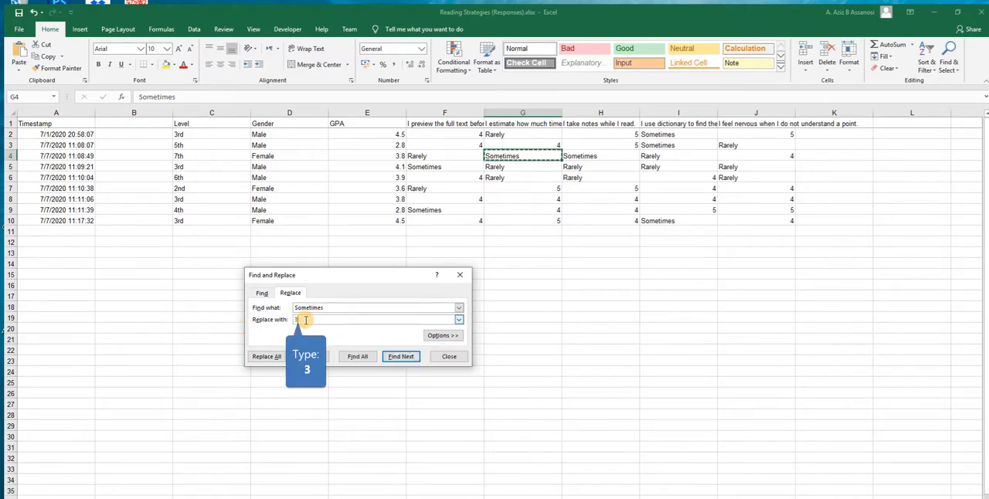
pyautogui.click(267, 356)
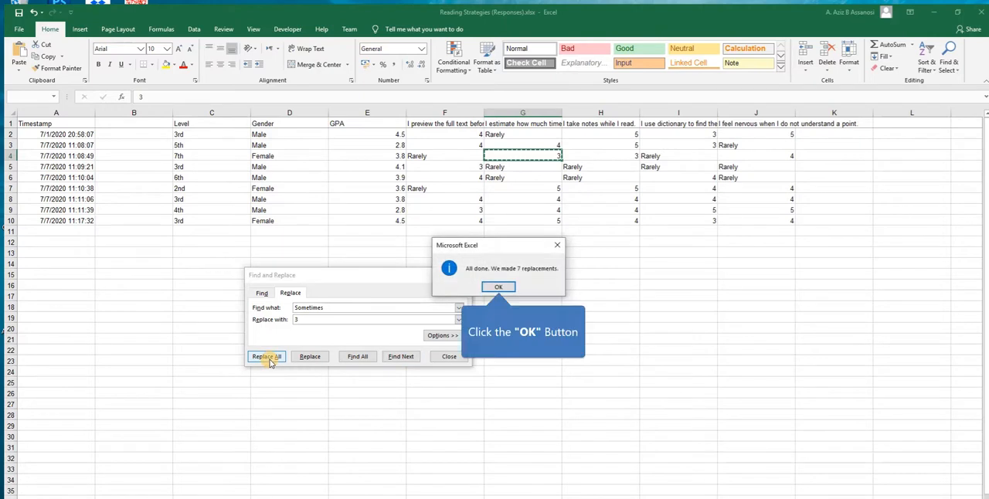
pyautogui.click(499, 287)
pyautogui.write('2')
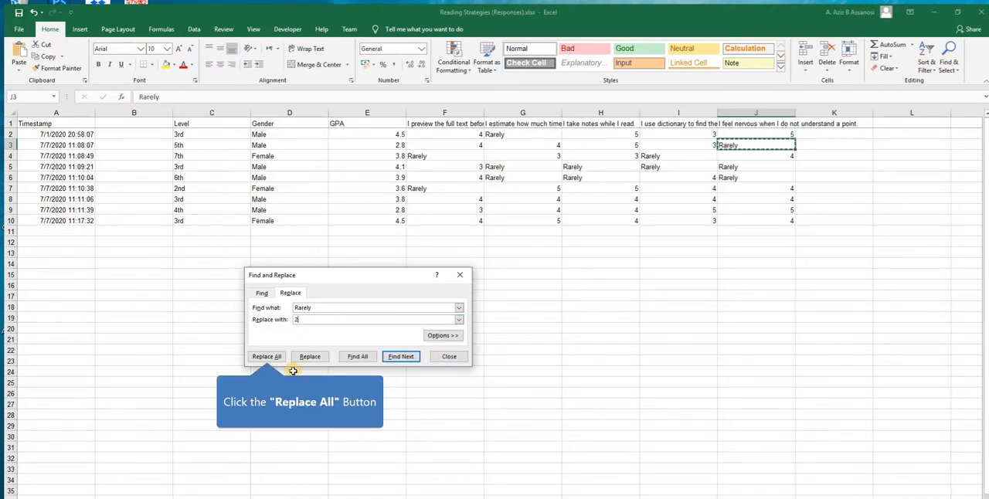
pyautogui.click(267, 356)
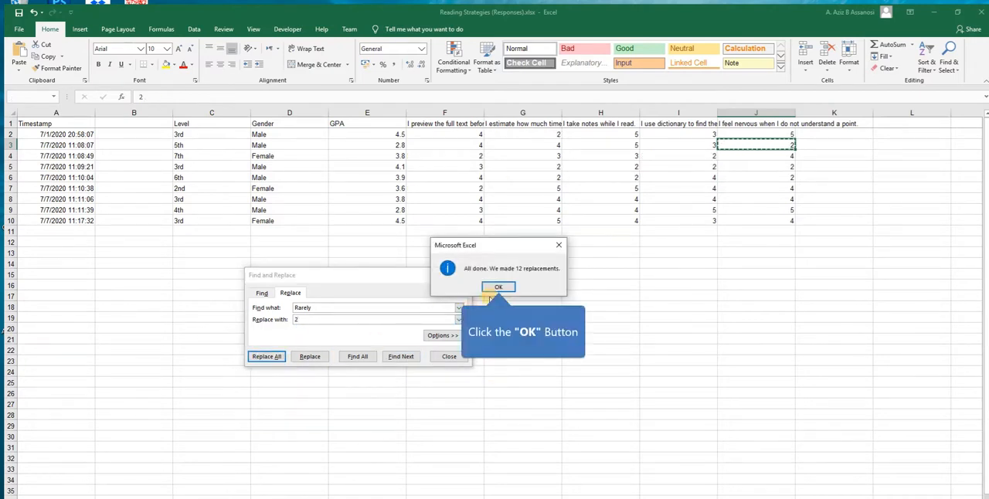
pyautogui.click(498, 287)
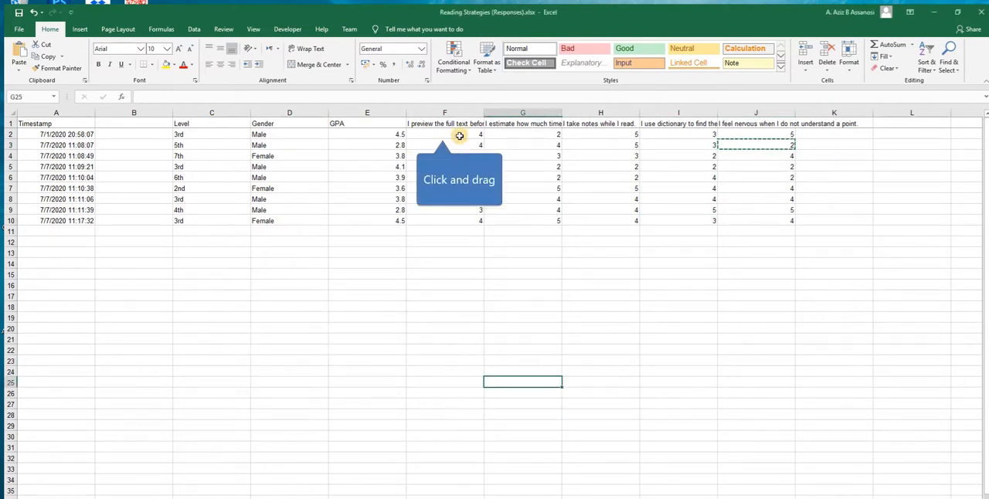
# Center and bold the numeric answers in F2:J10
pyautogui.moveTo(460, 134); pyautogui.dragTo(761, 228)
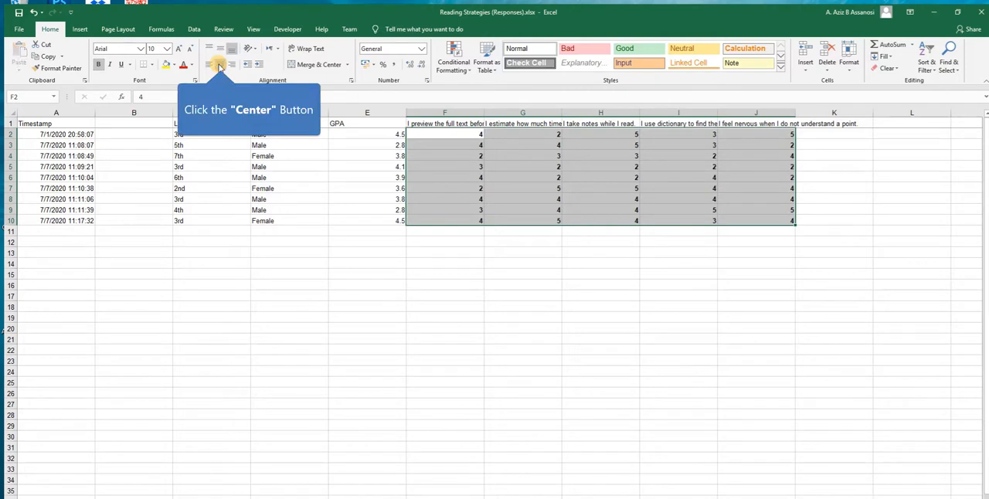
pyautogui.click(221, 64)
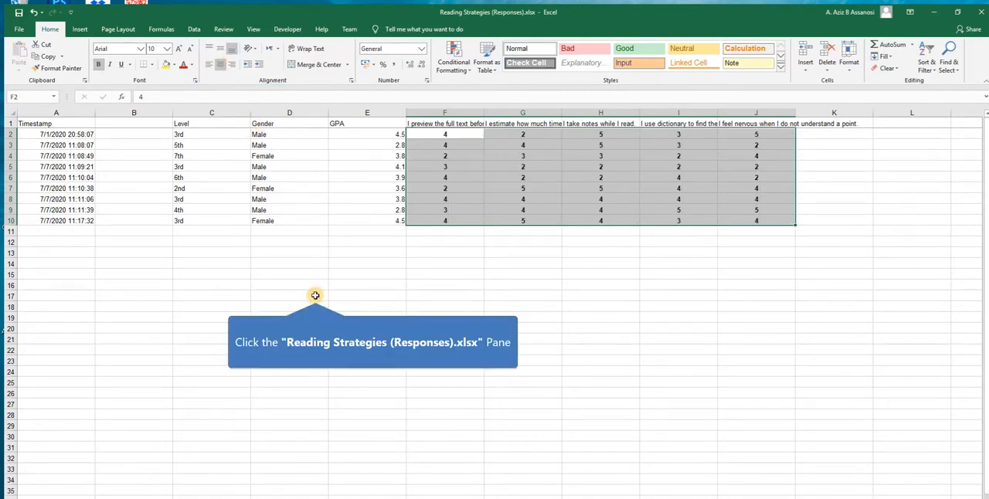
pyautogui.click(290, 296)
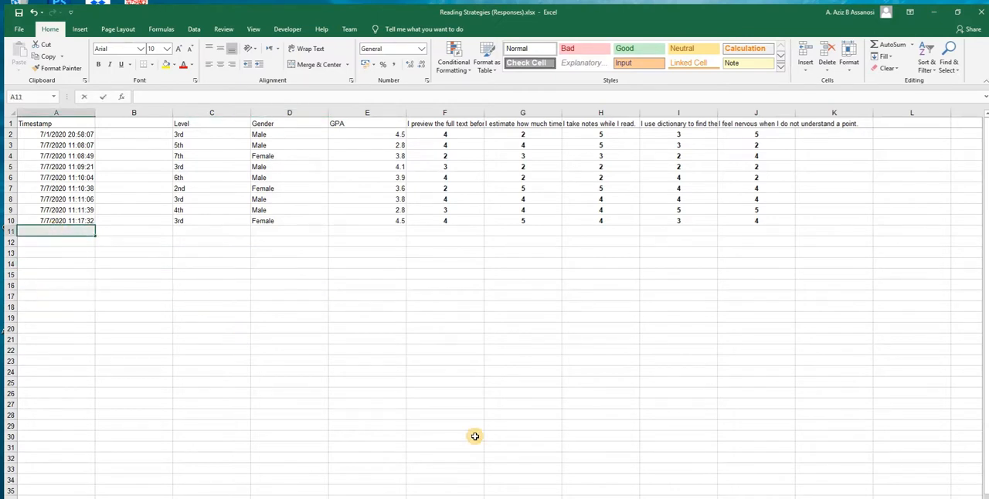
# Enter the 'mean' label in A11 and enlarge its font size
pyautogui.write('mean')
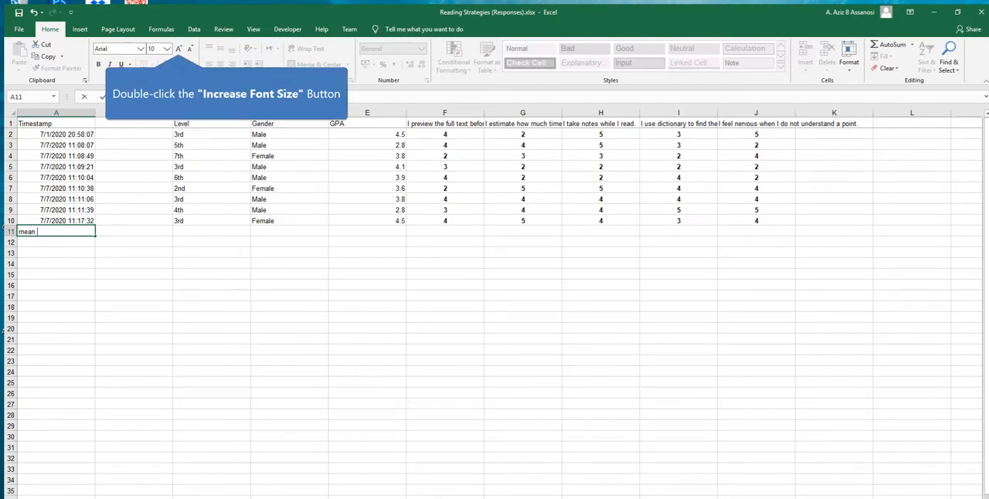
pyautogui.doubleClick(178, 48)
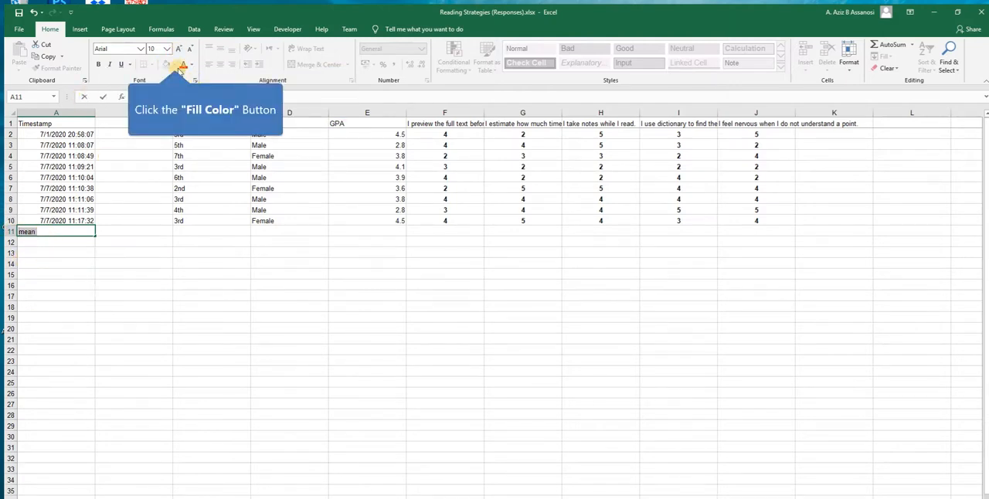
pyautogui.click(178, 65)
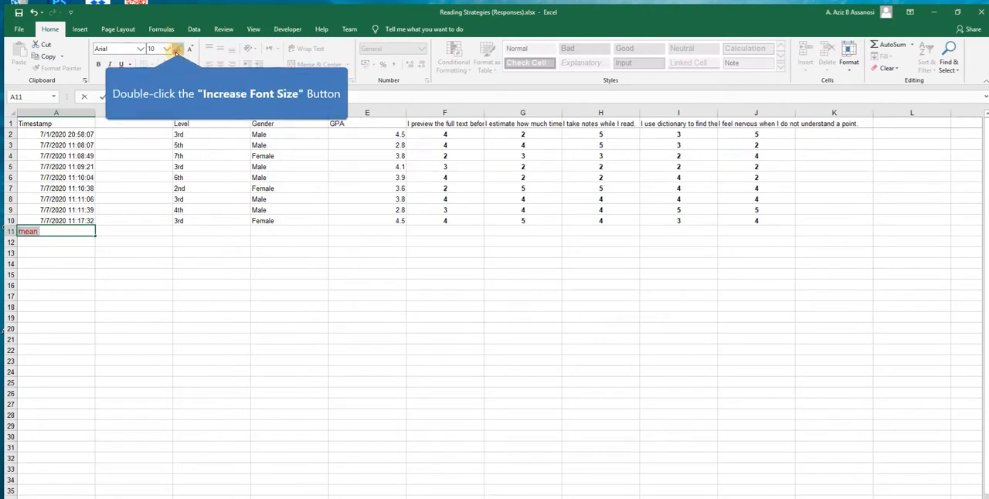
pyautogui.click(212, 436)
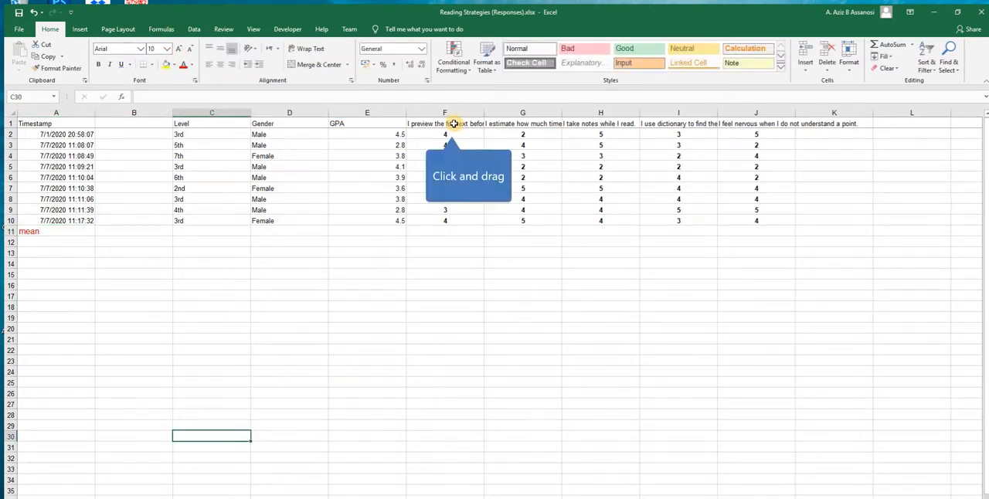
pyautogui.moveTo(444, 134); pyautogui.dragTo(444, 209)
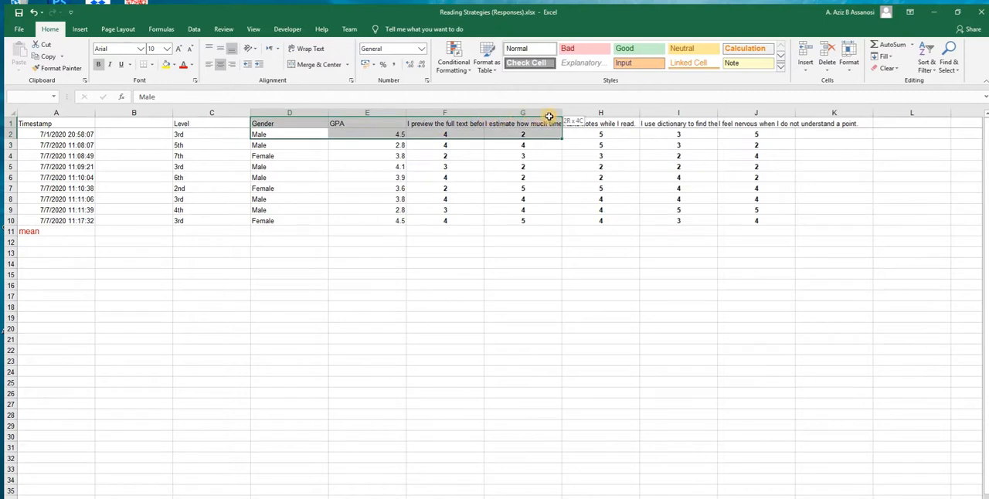
pyautogui.moveTo(548, 117); pyautogui.dragTo(773, 135)
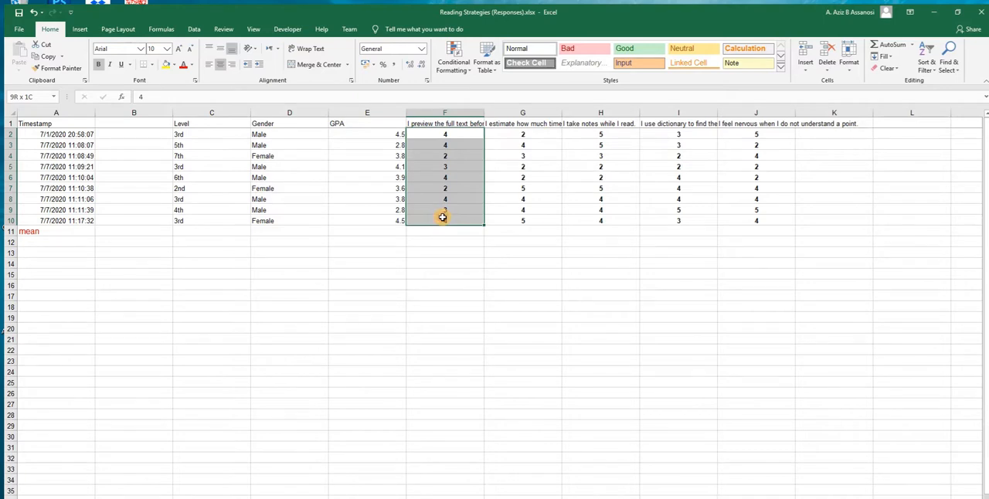
pyautogui.click(445, 231)
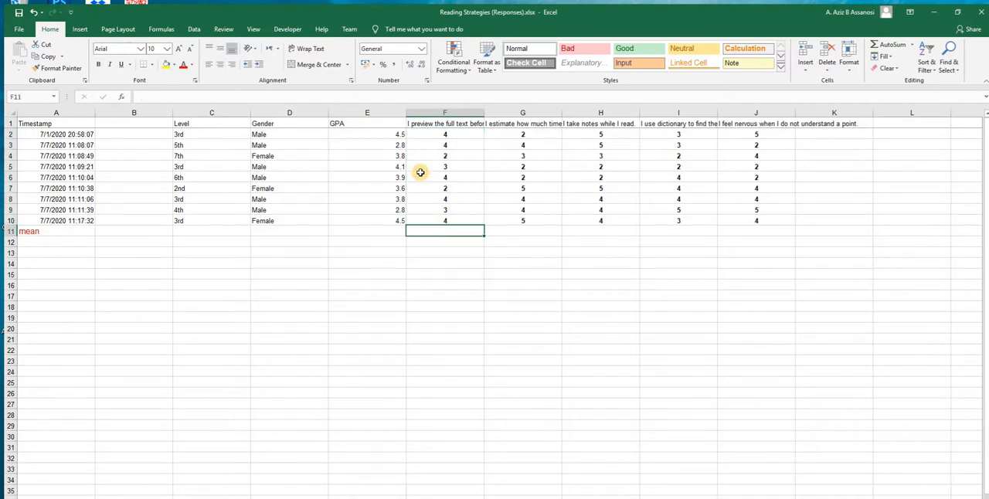
pyautogui.moveTo(421, 124)
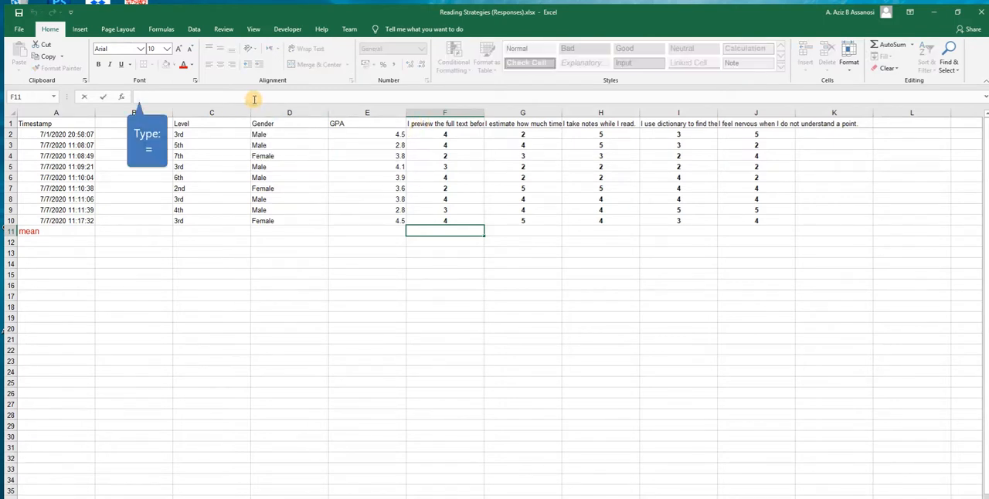
# Enter =AVERAGE(F2:F10) in F11, giving a mean of 3.333333
pyautogui.write('=')
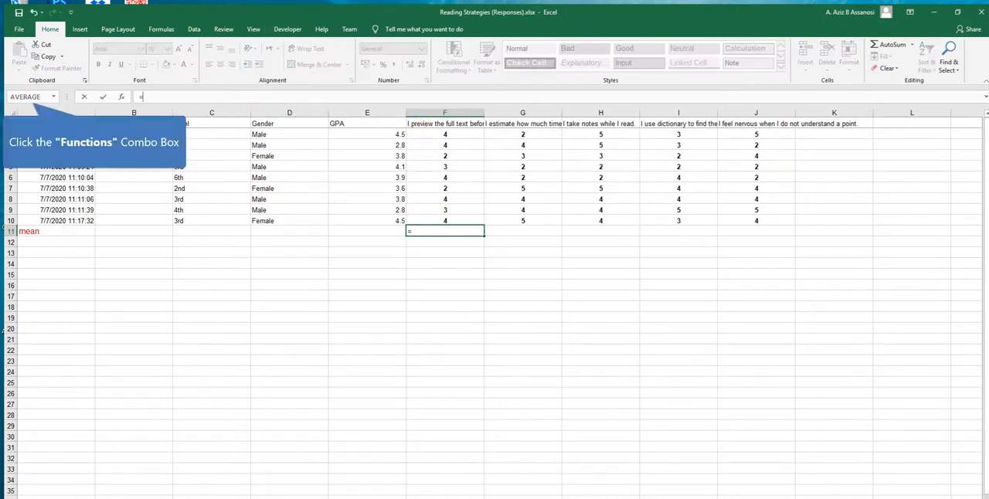
pyautogui.click(122, 97)
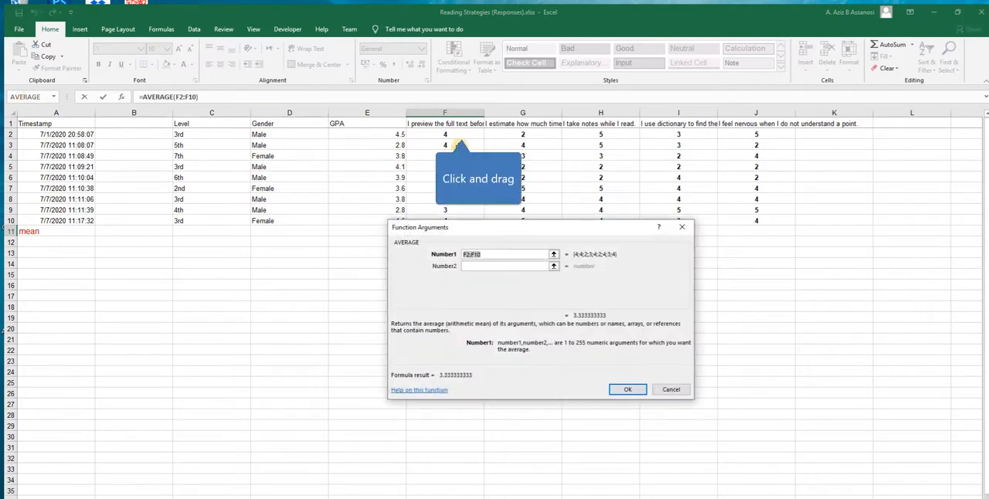
pyautogui.moveTo(444, 221); pyautogui.dragTo(444, 205)
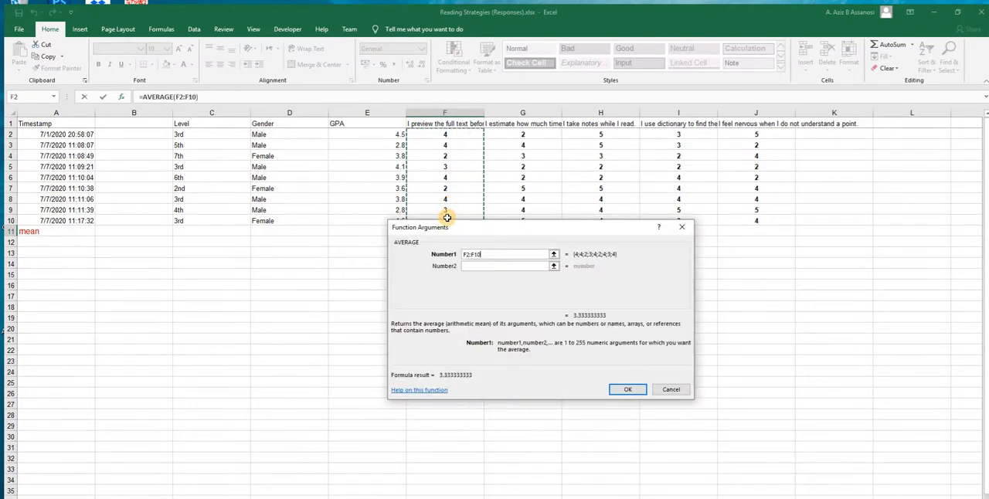
pyautogui.click(628, 389)
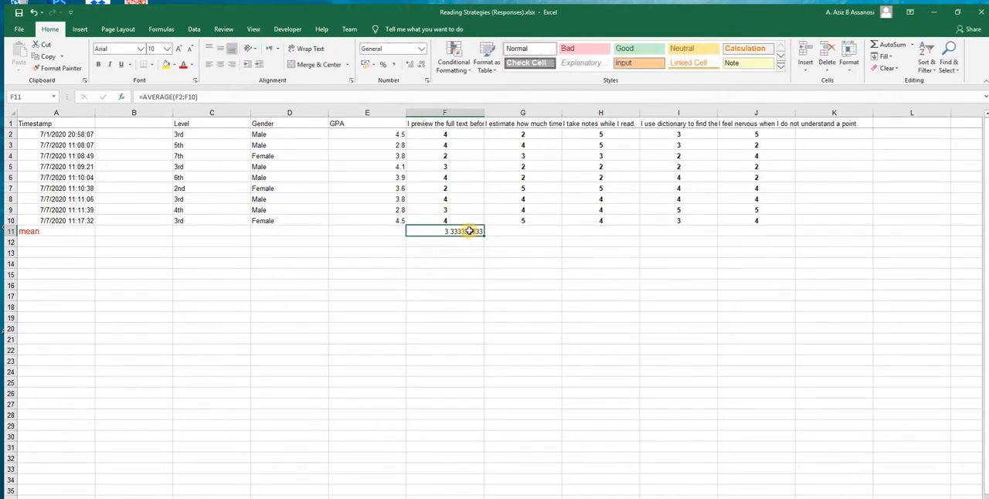
pyautogui.moveTo(409, 64)
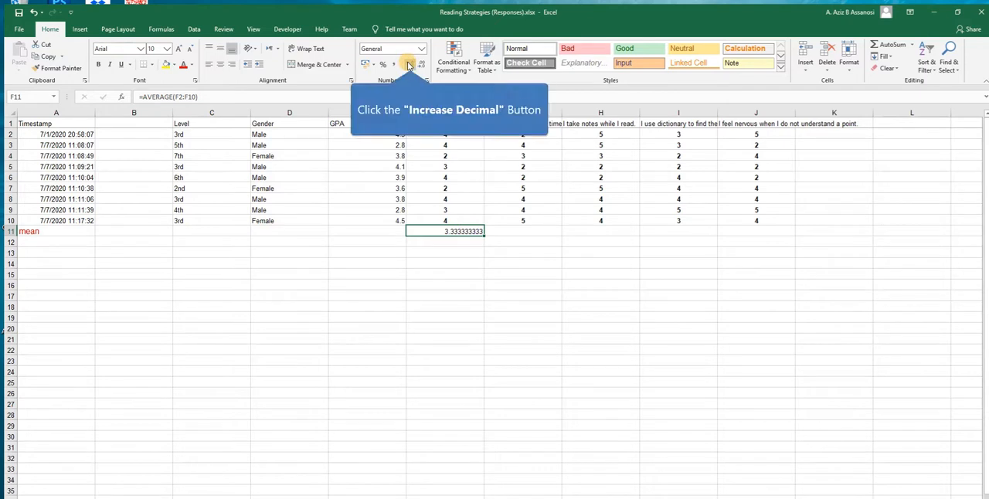
# Round F11 to 3.33, fill the formula across to J11, and apply the Input style
pyautogui.click(409, 65)
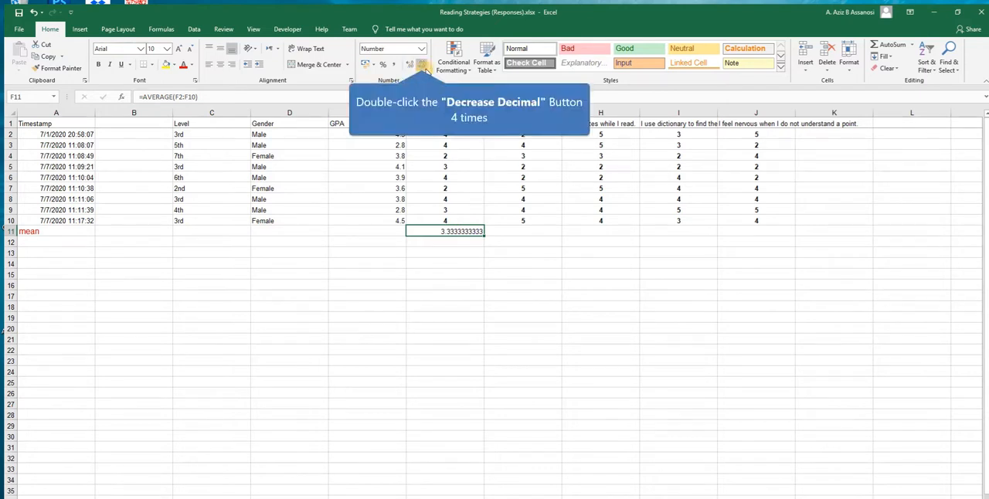
pyautogui.doubleClick(422, 65)
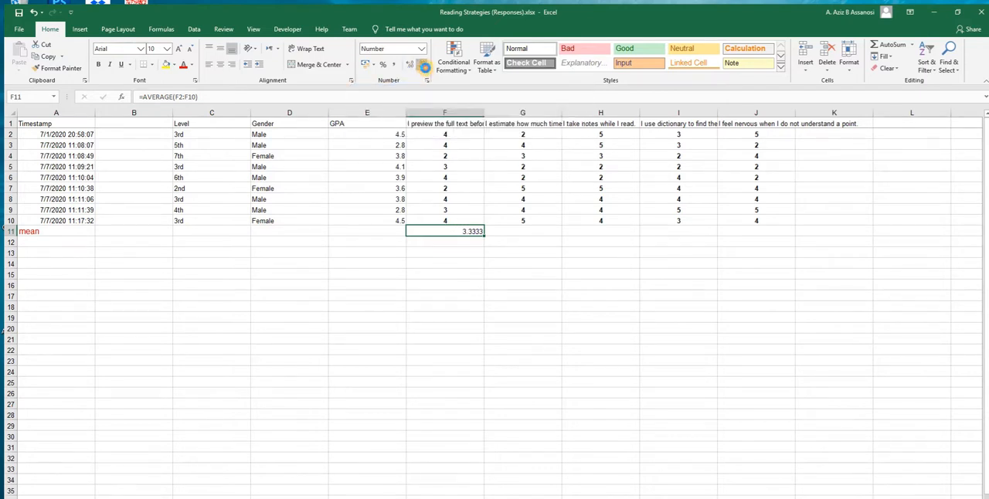
pyautogui.click(424, 64)
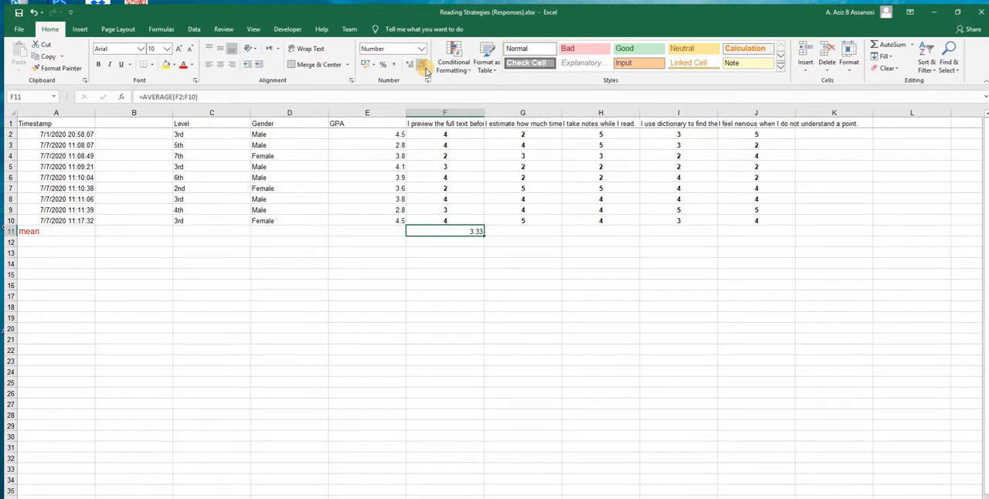
pyautogui.moveTo(481, 247)
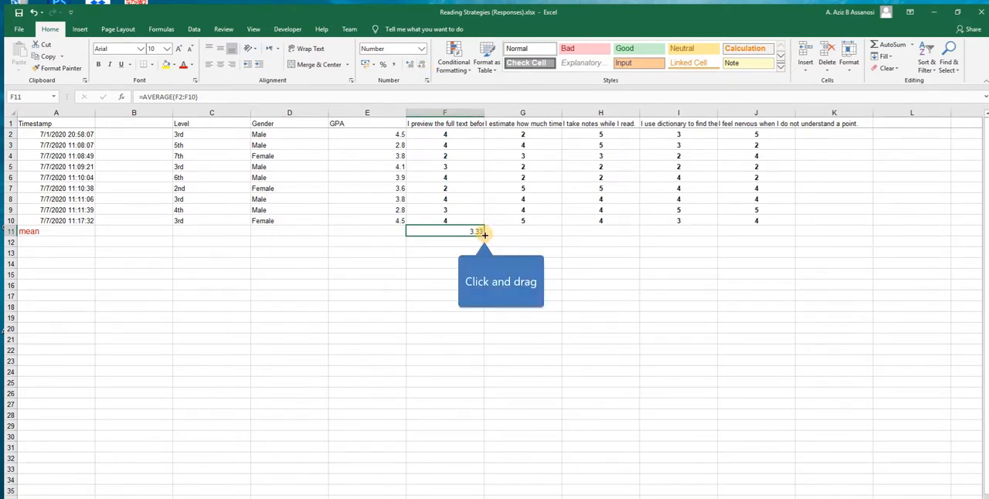
pyautogui.moveTo(484, 236); pyautogui.dragTo(624, 226)
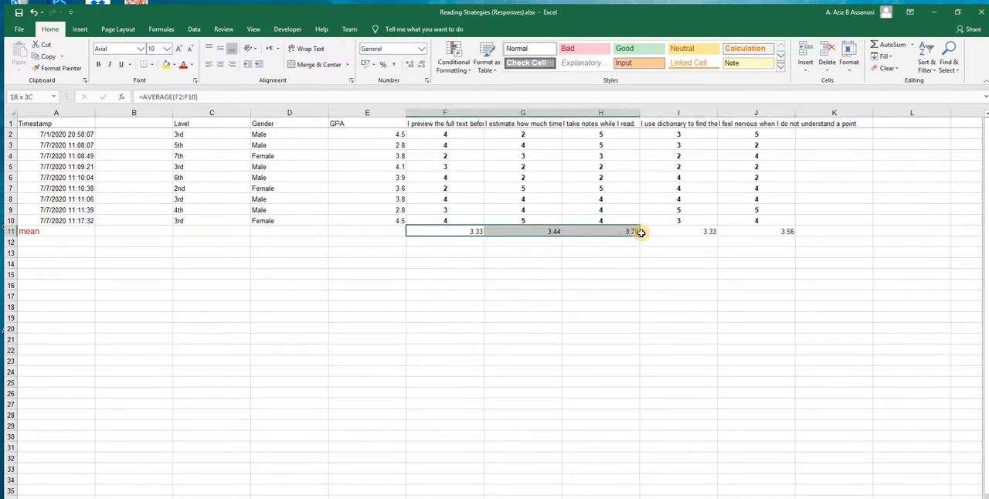
pyautogui.click(623, 63)
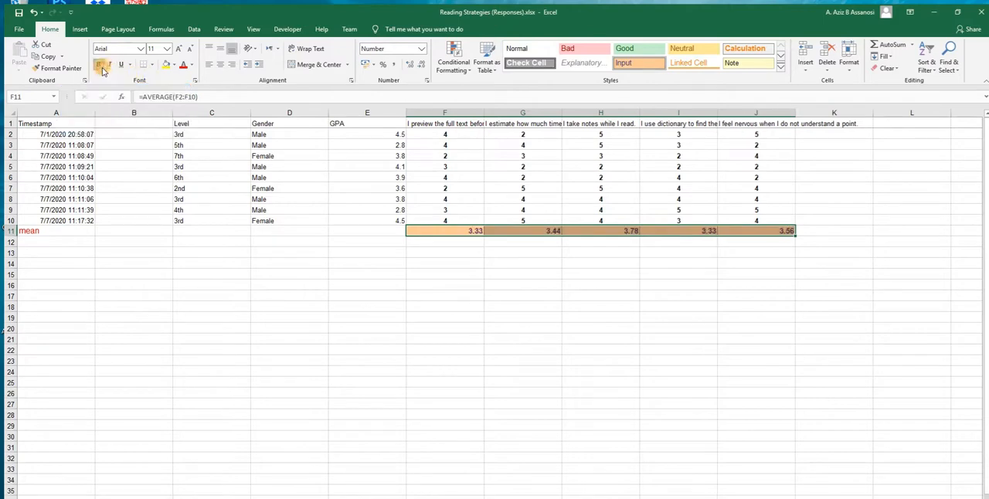
pyautogui.moveTo(178, 48)
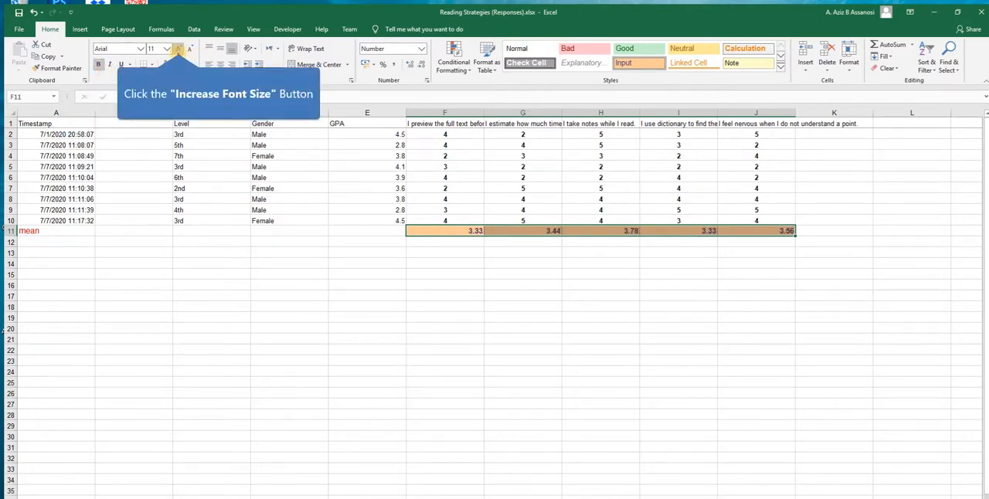
# Increase the font size of the means in F11:J11
pyautogui.click(179, 48)
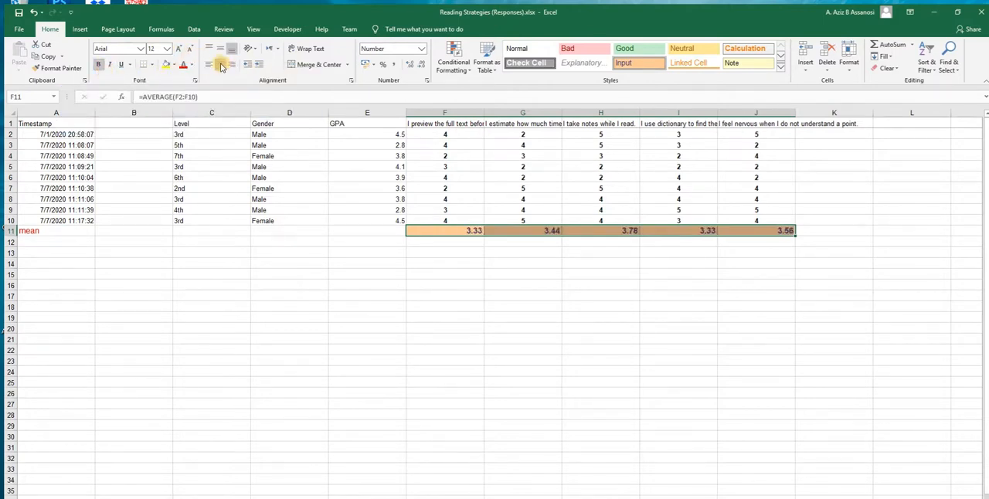
pyautogui.moveTo(179, 48)
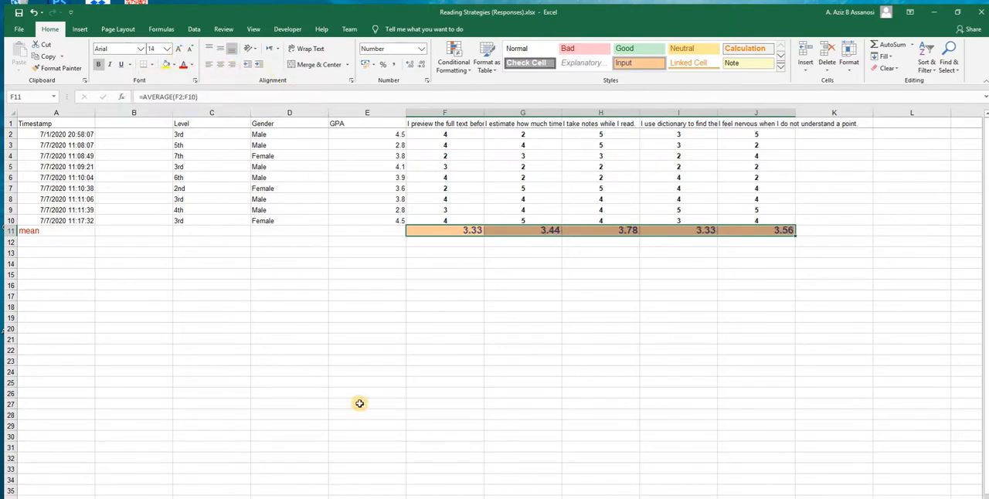
pyautogui.moveTo(338, 255)
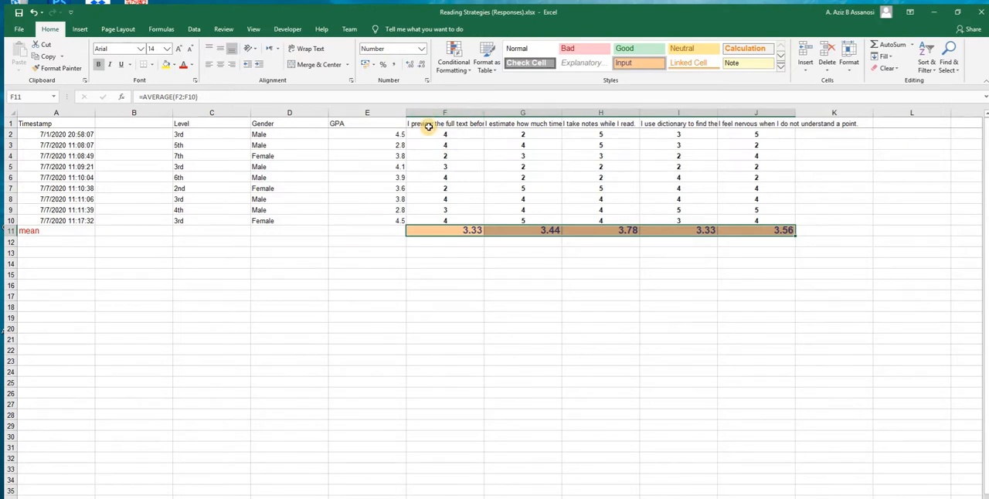
pyautogui.moveTo(481, 244)
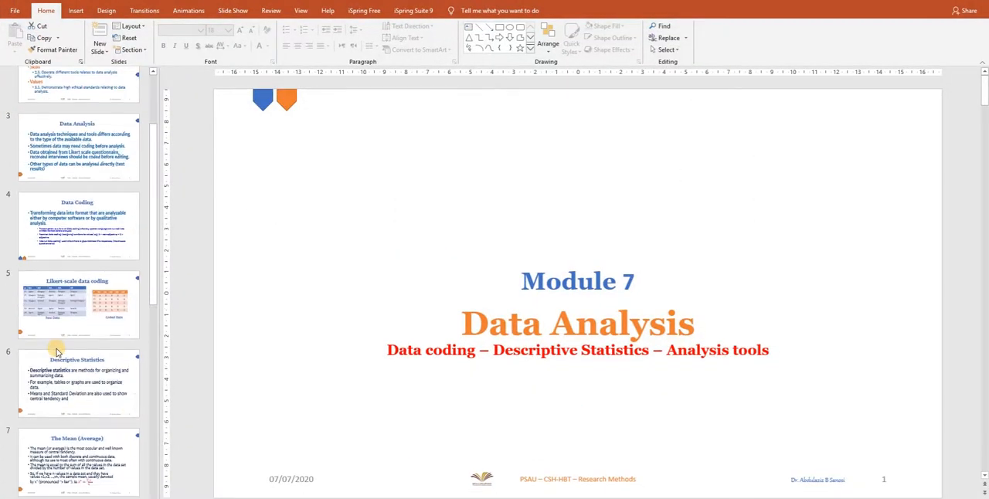
# Show slide 9, 'Likert-scale data Analysis', with its Strongly Agree to Strongly Disagree mean ranges
pyautogui.click(77, 258)
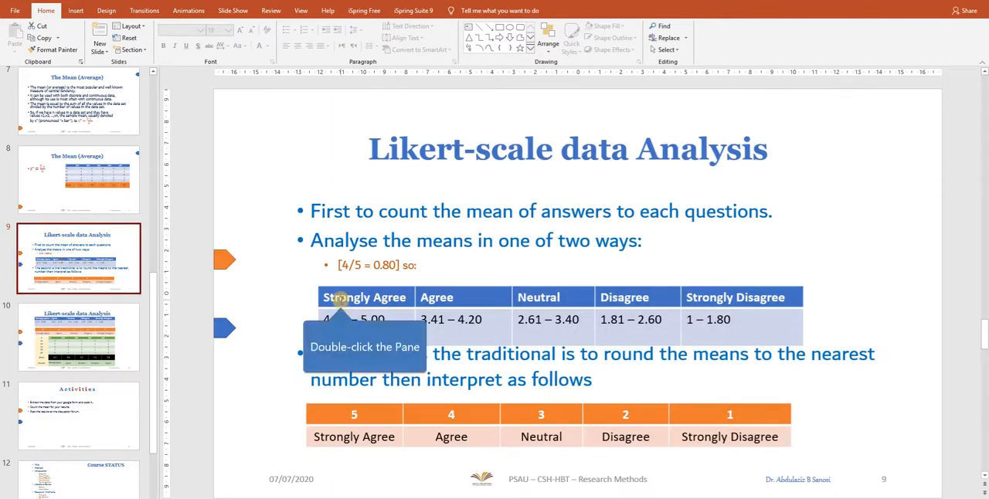
pyautogui.doubleClick(340, 297)
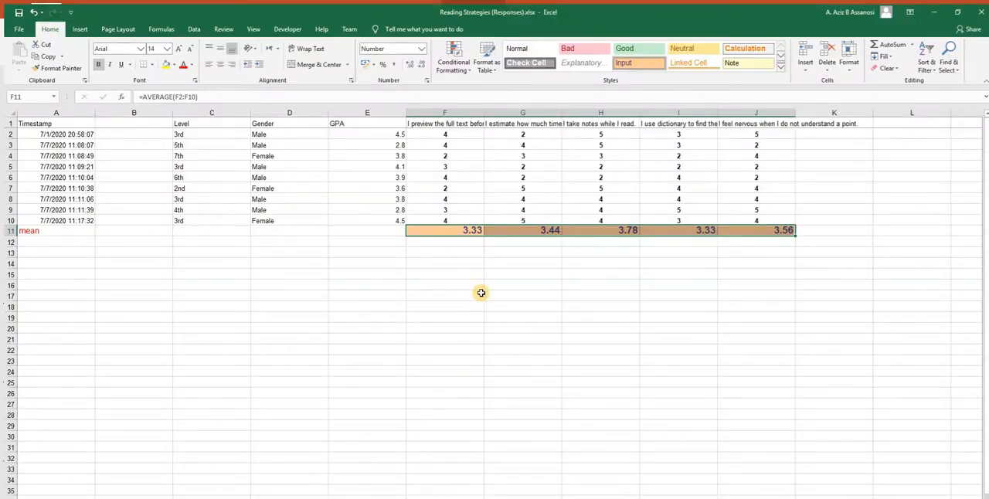
pyautogui.press('alt+tab')
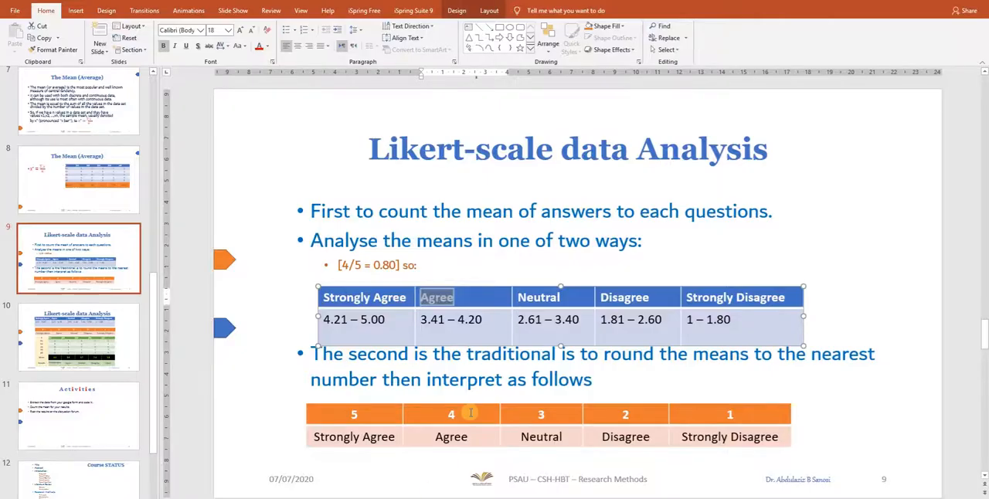